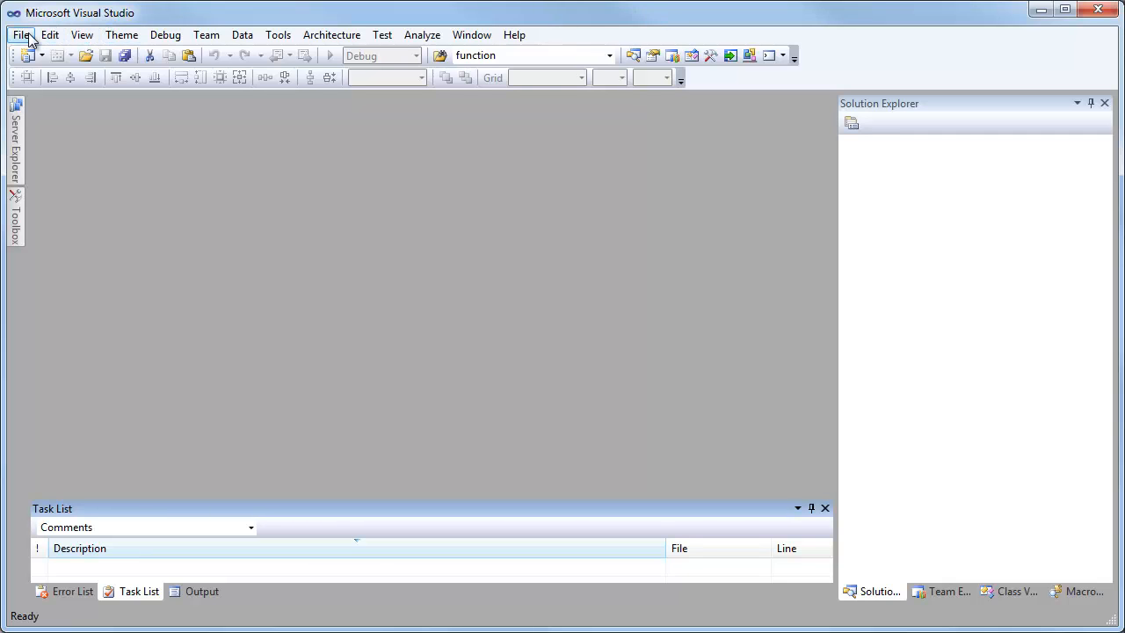
# Create a new Amethyst ActionScript Application project named ActionScriptApplication6.
pyautogui.click(21, 36)
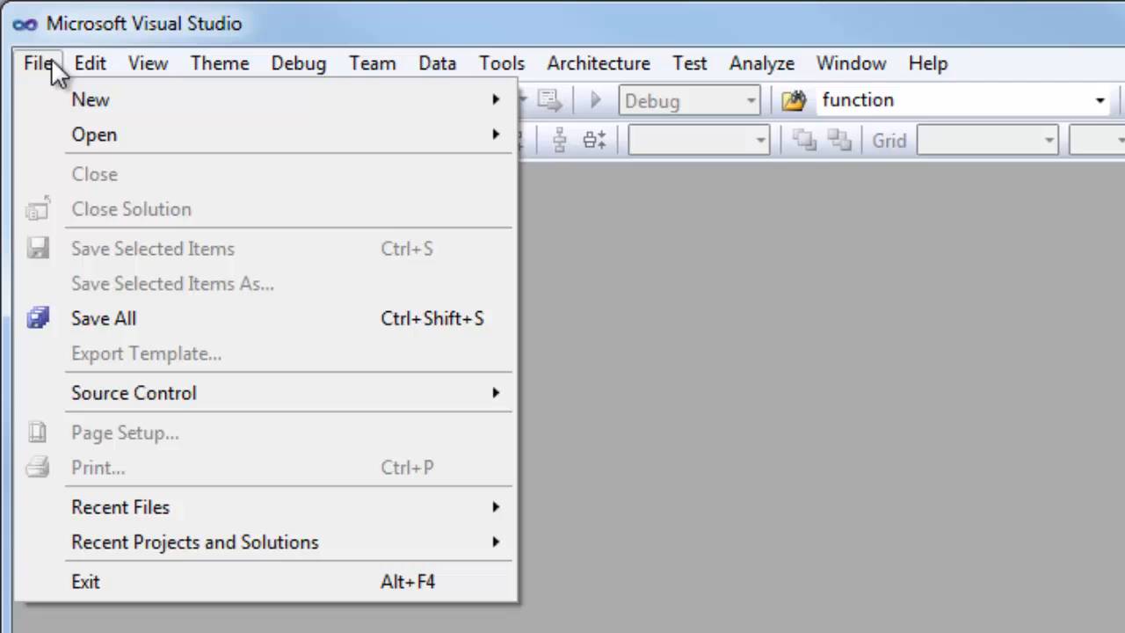
pyautogui.moveTo(87, 99)
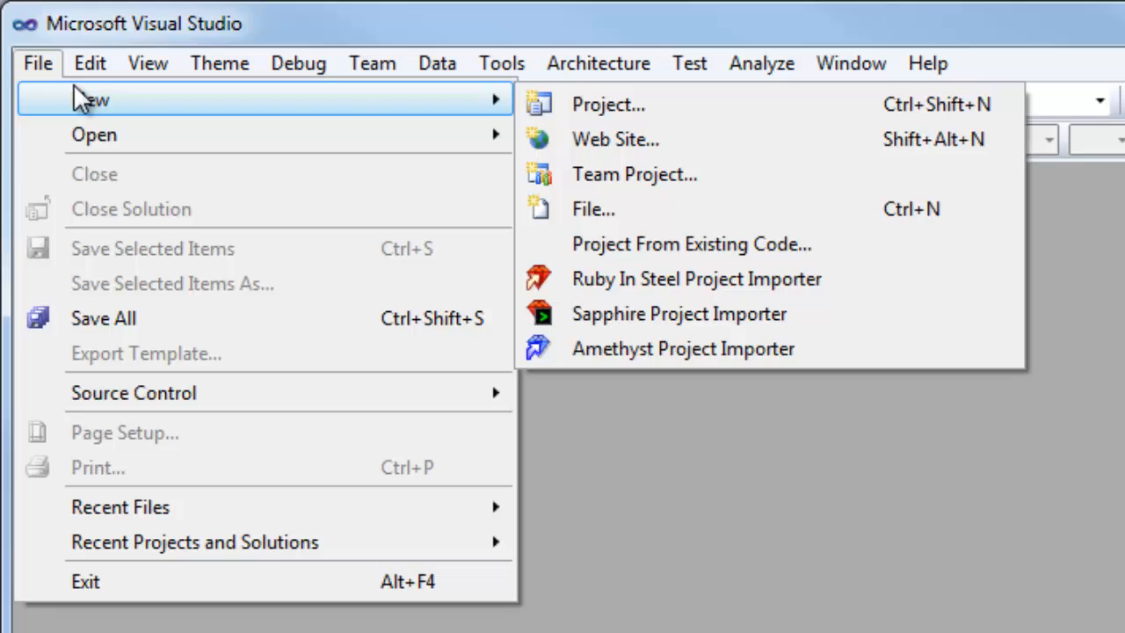
pyautogui.click(608, 104)
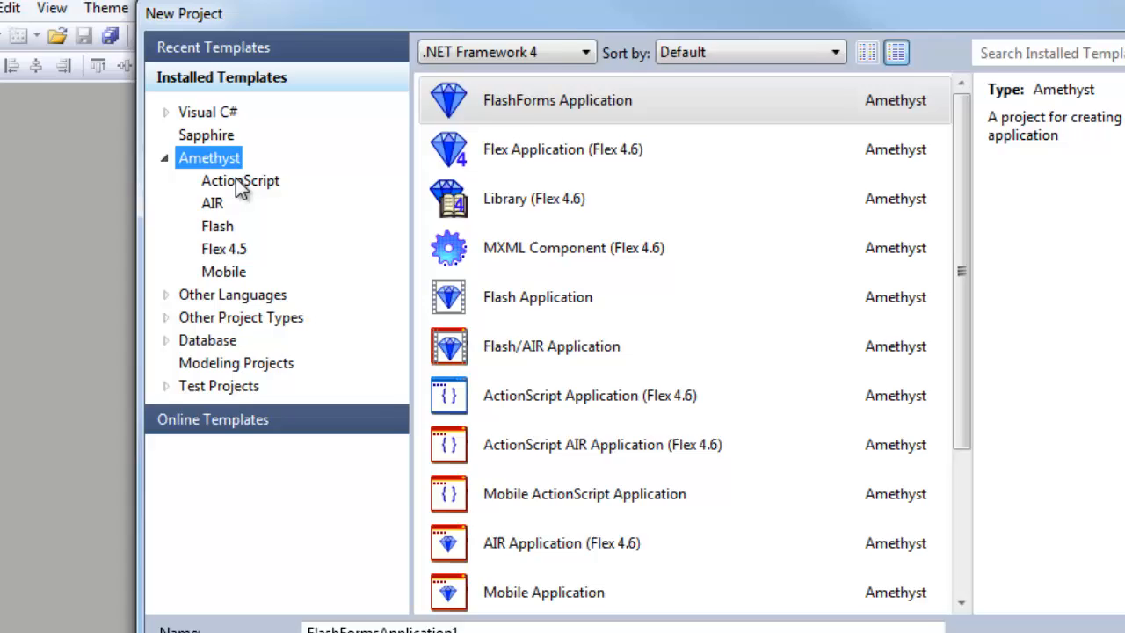
pyautogui.click(239, 180)
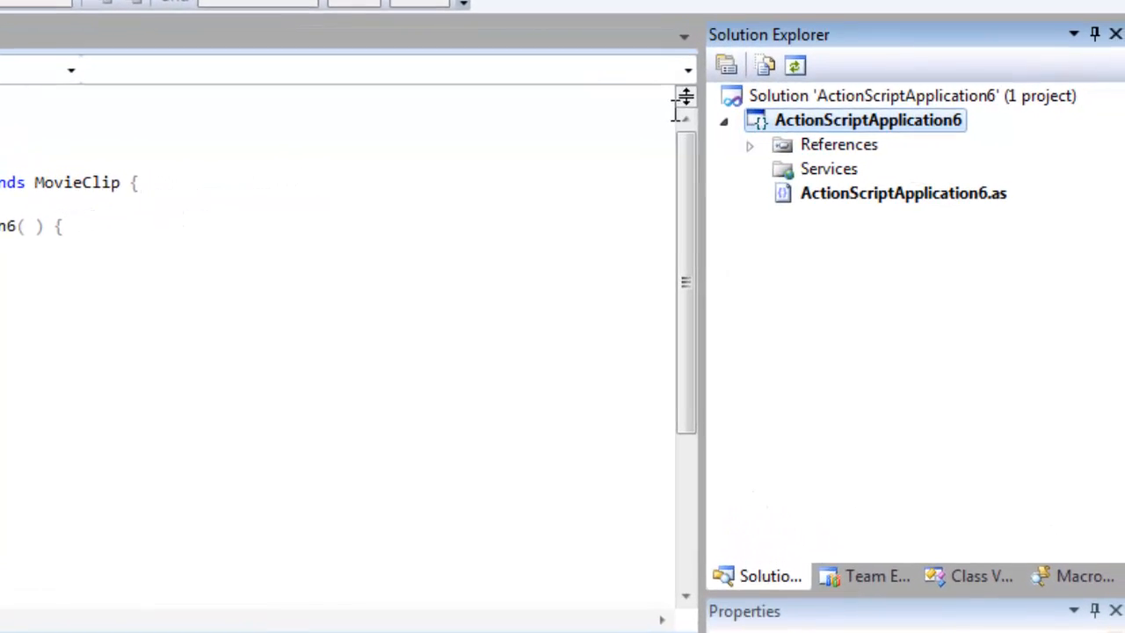
# Add the starling .swc from the starling bin folder to the project's References.
pyautogui.click(749, 144)
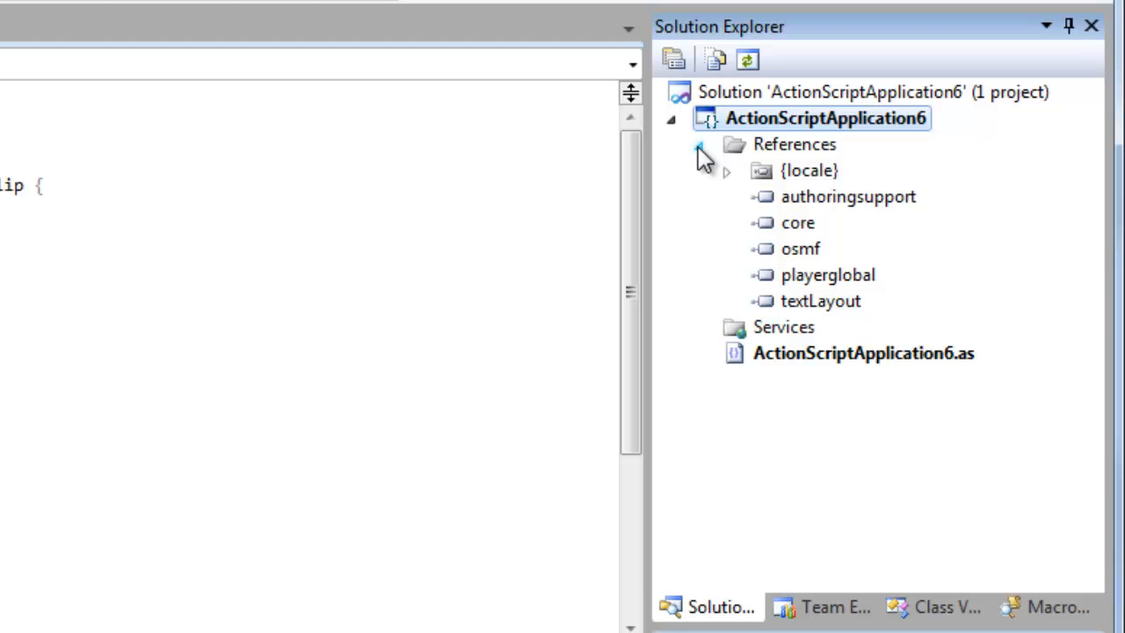
pyautogui.click(700, 145)
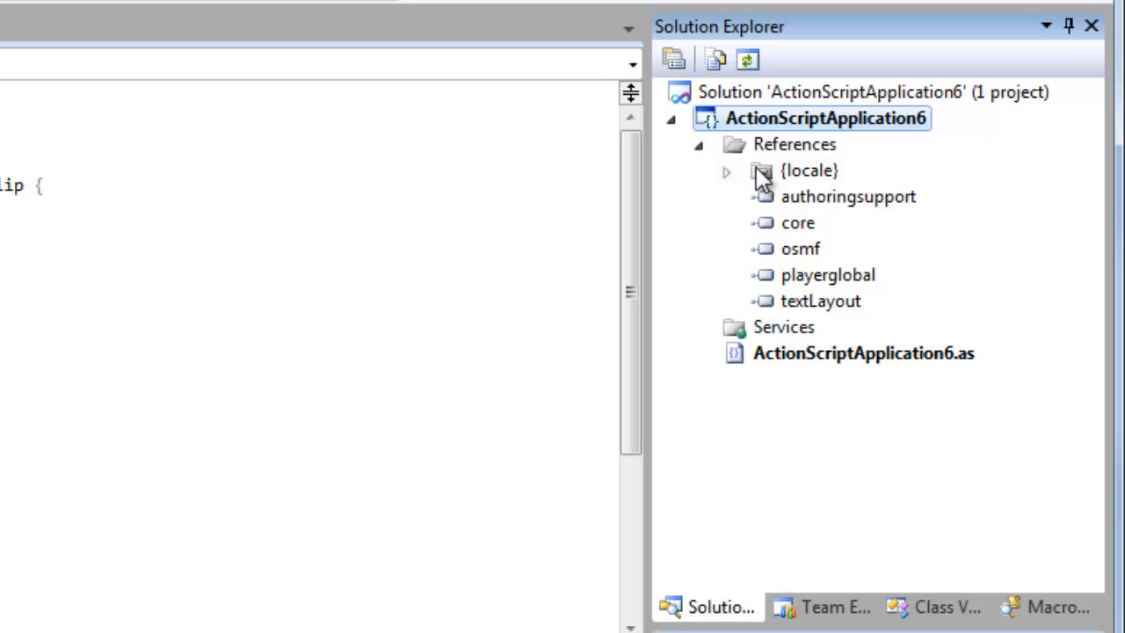
pyautogui.moveTo(795, 158)
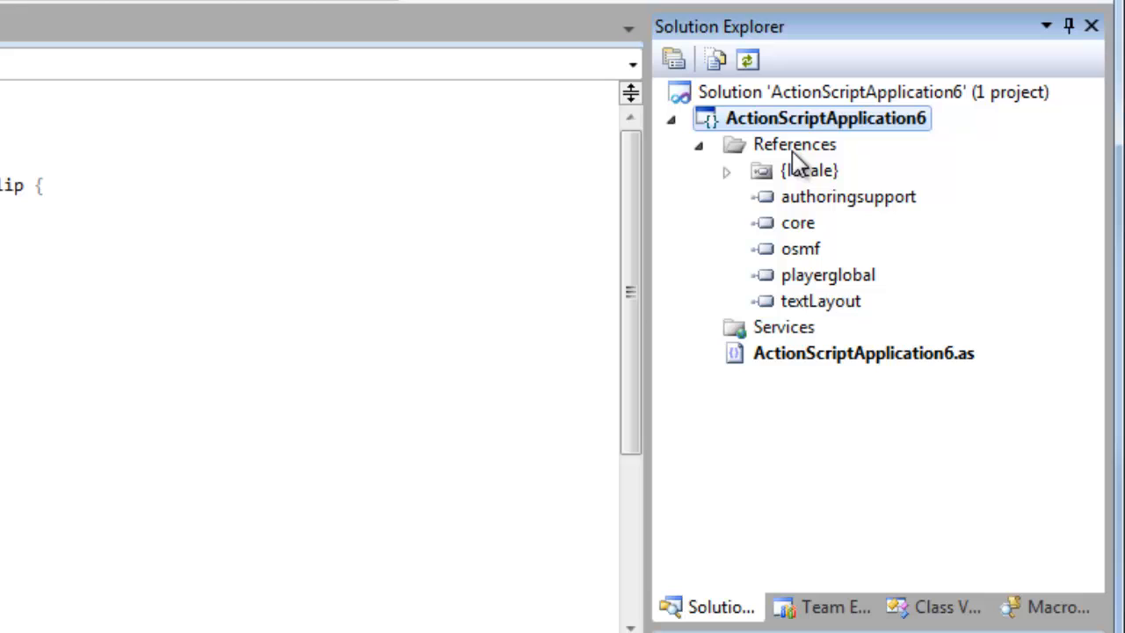
pyautogui.rightClick(794, 145)
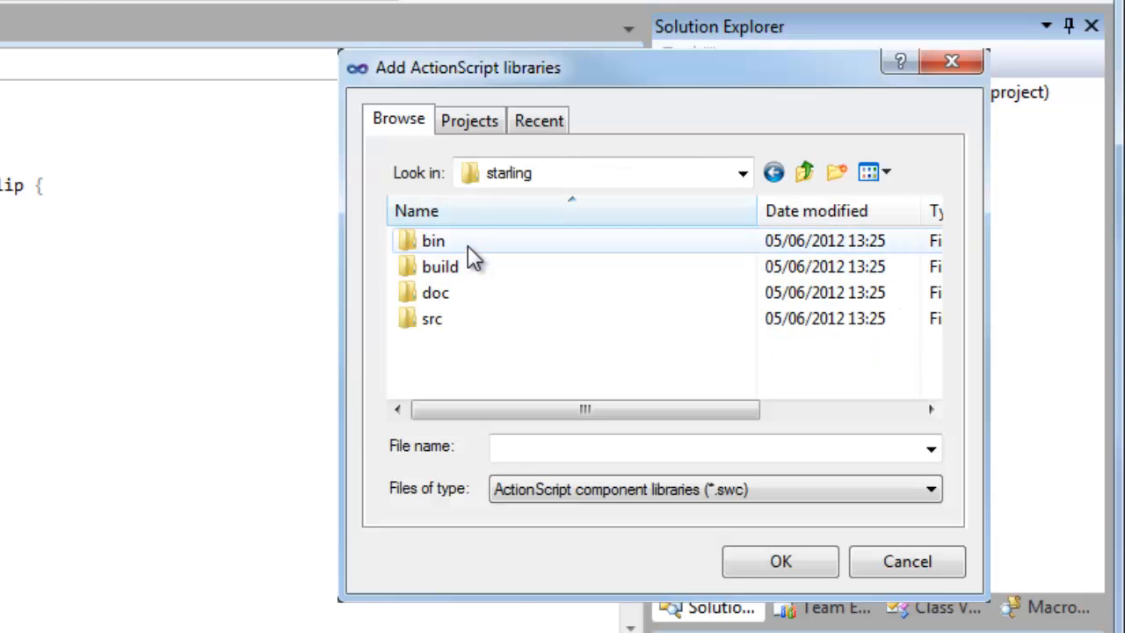
pyautogui.doubleClick(433, 239)
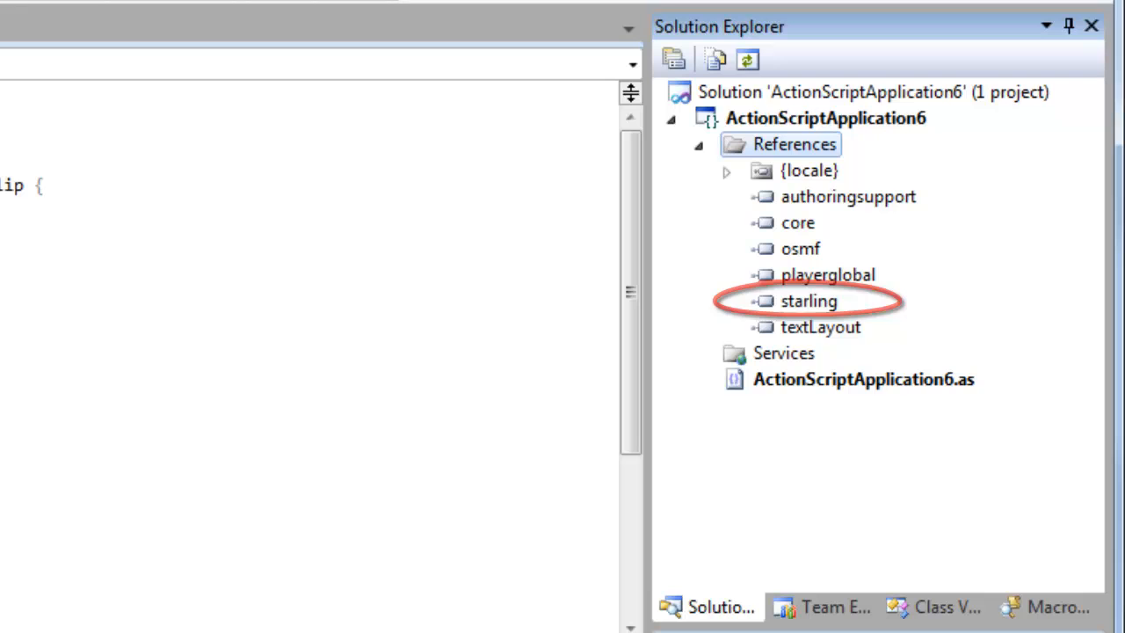
pyautogui.click(825, 118)
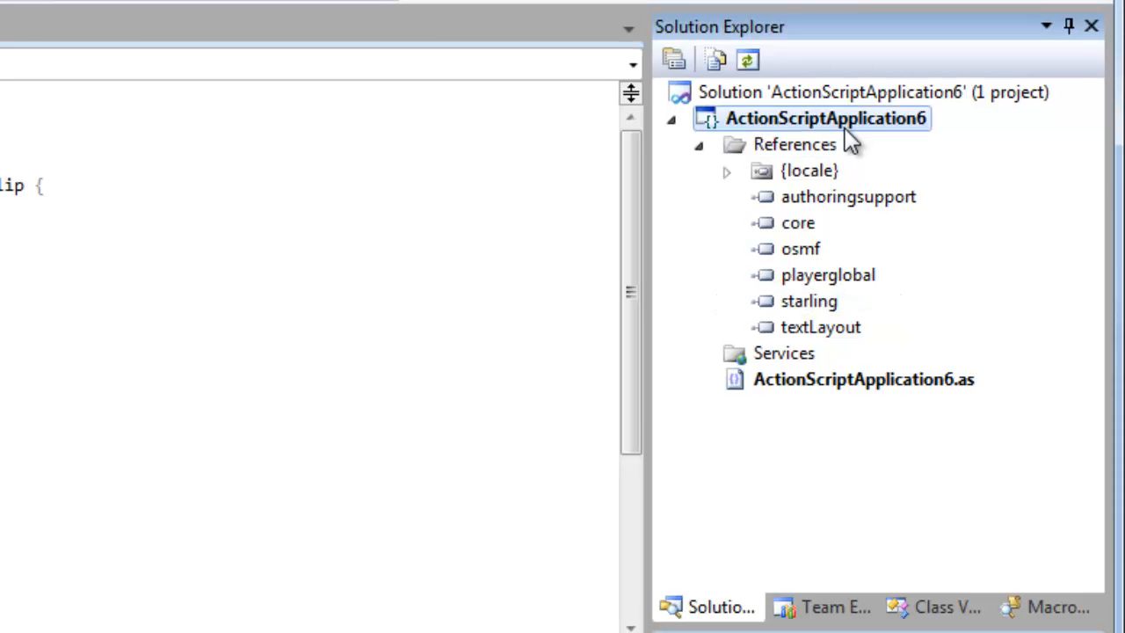
# Add a new ActionScript Class item named Game to the project.
pyautogui.rightClick(826, 118)
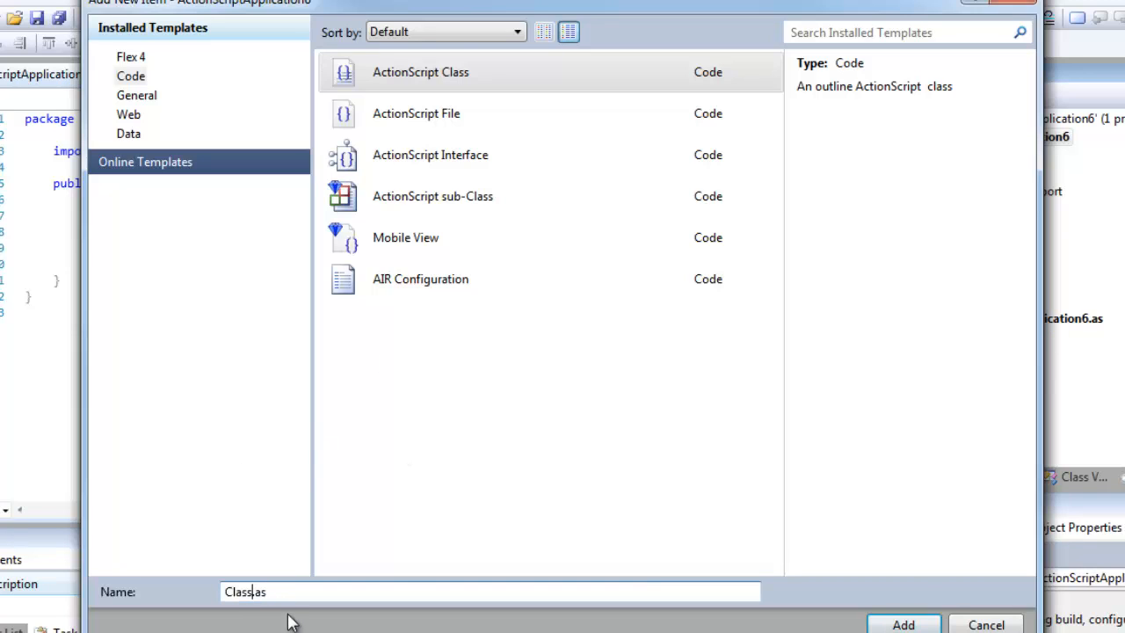
pyautogui.write('Ga')
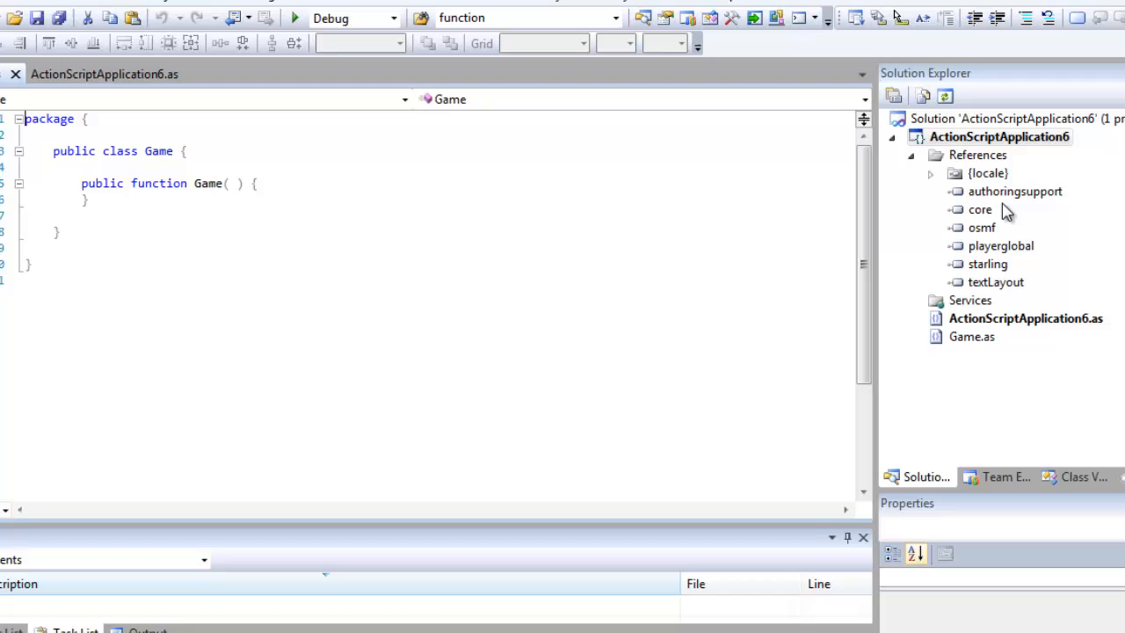
pyautogui.moveTo(753, 183)
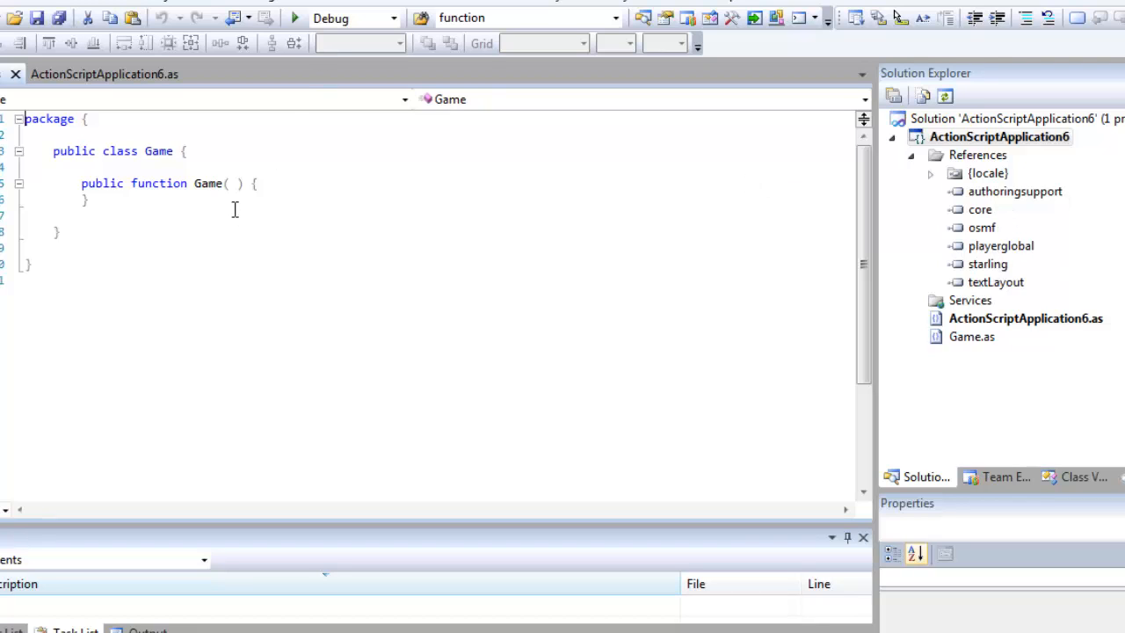
pyautogui.moveTo(211, 174)
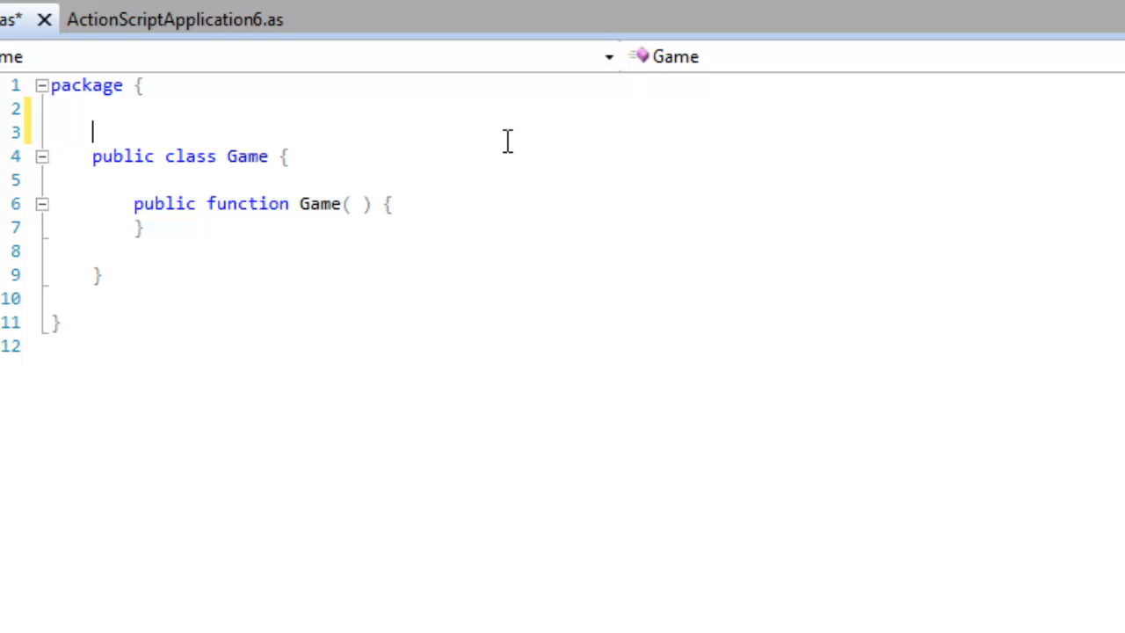
# Add 'import starling.display.Sprite;' at the top of Game.as.
pyautogui.write('import')
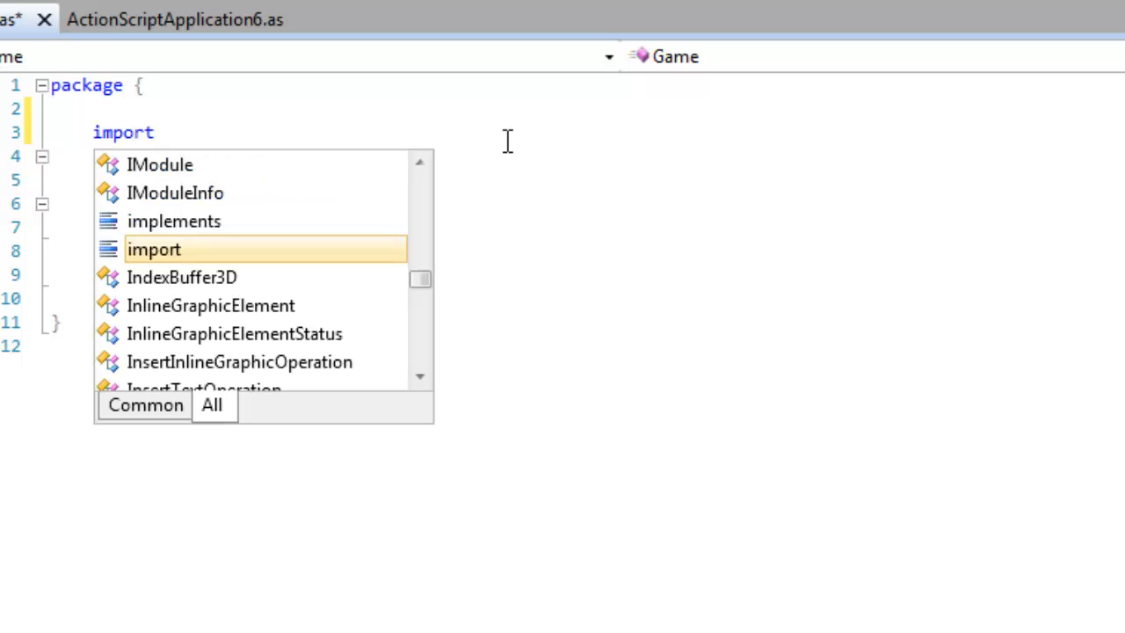
pyautogui.click(155, 250)
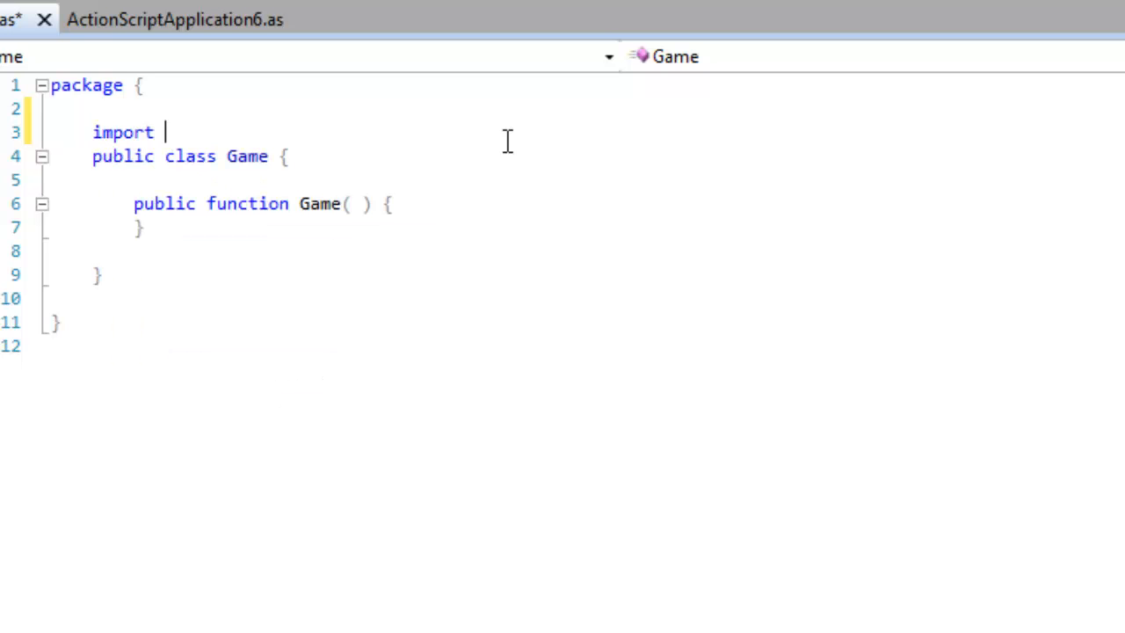
pyautogui.write('starling')
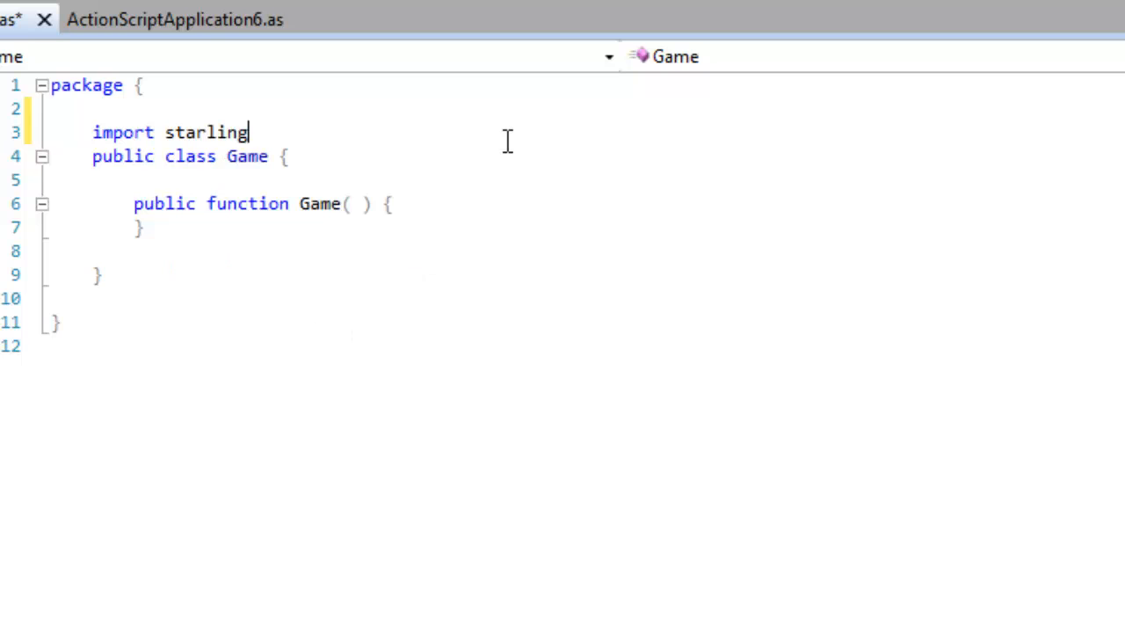
pyautogui.write('.d')
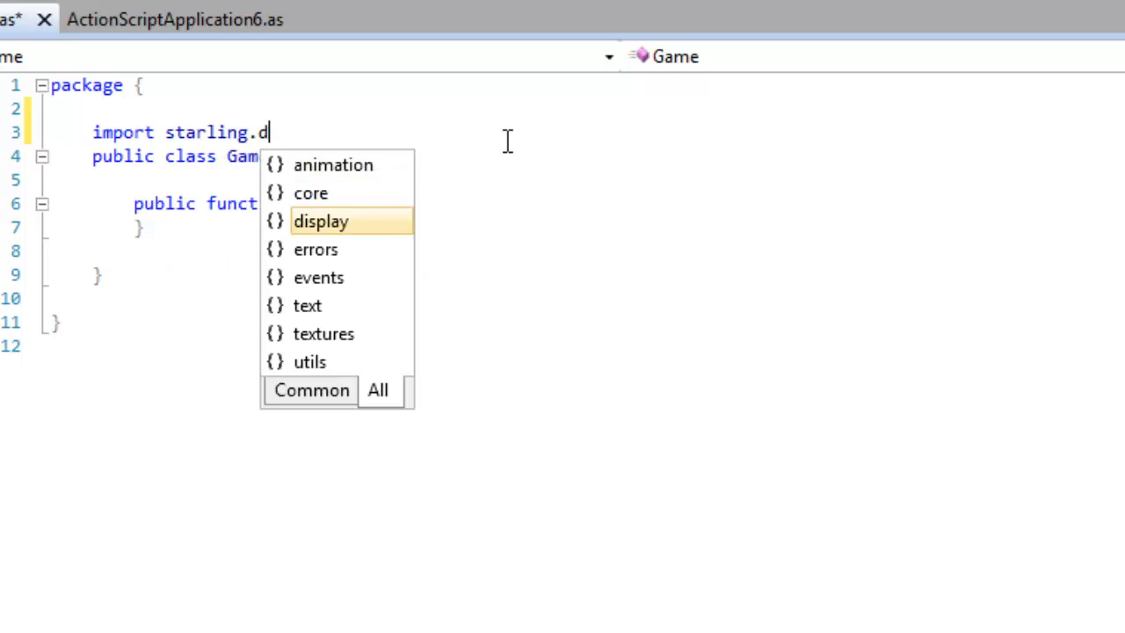
pyautogui.click(320, 221)
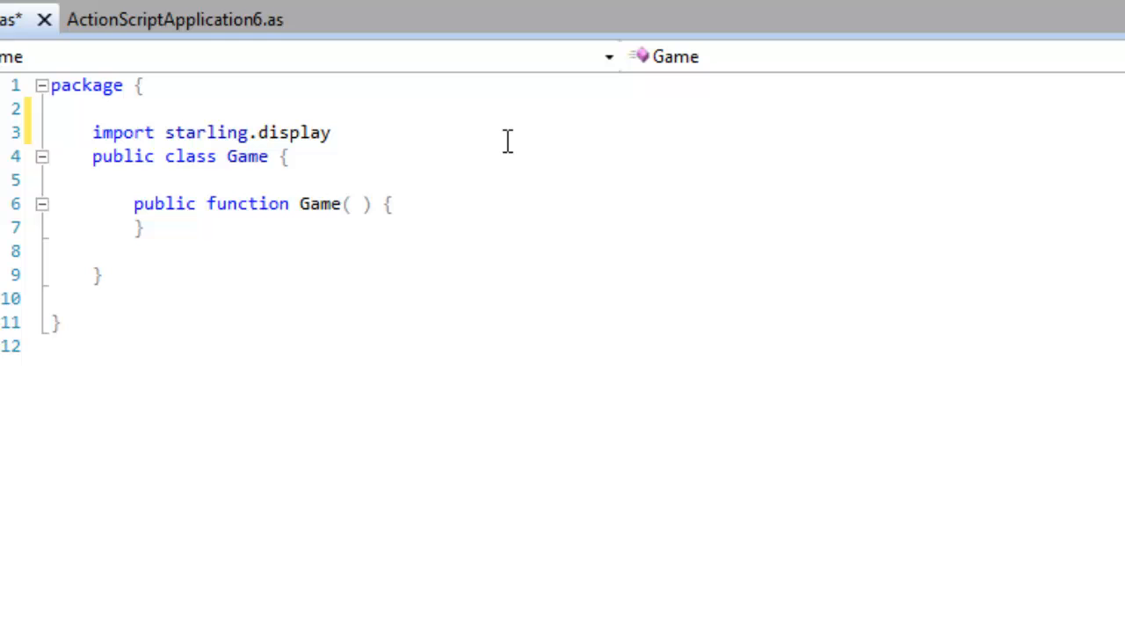
pyautogui.write('.Sprite')
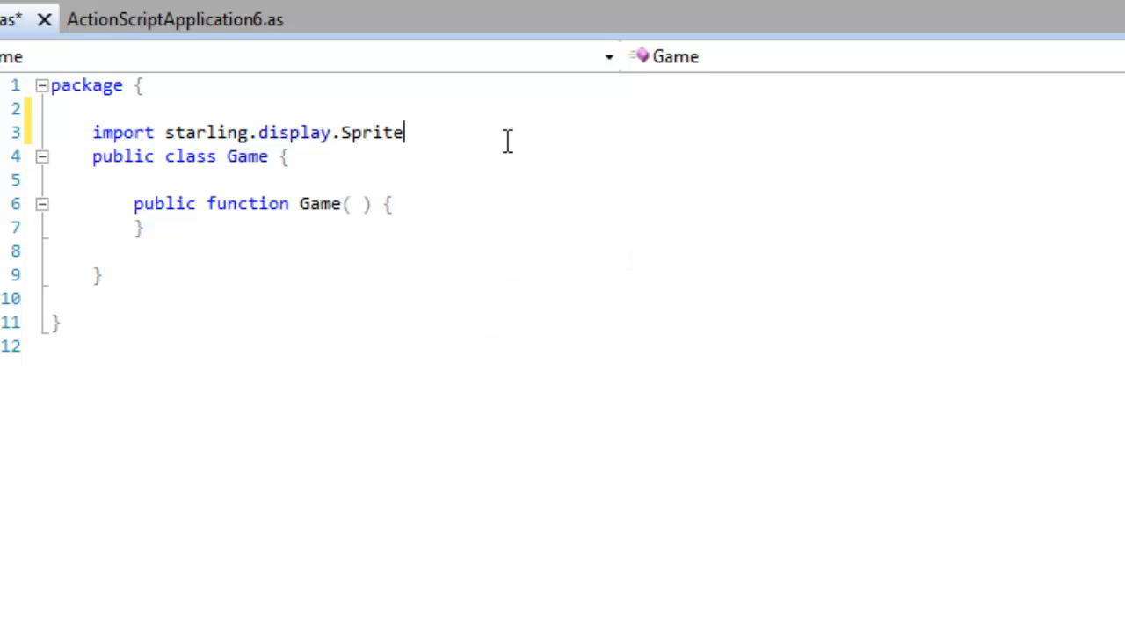
pyautogui.write(';')
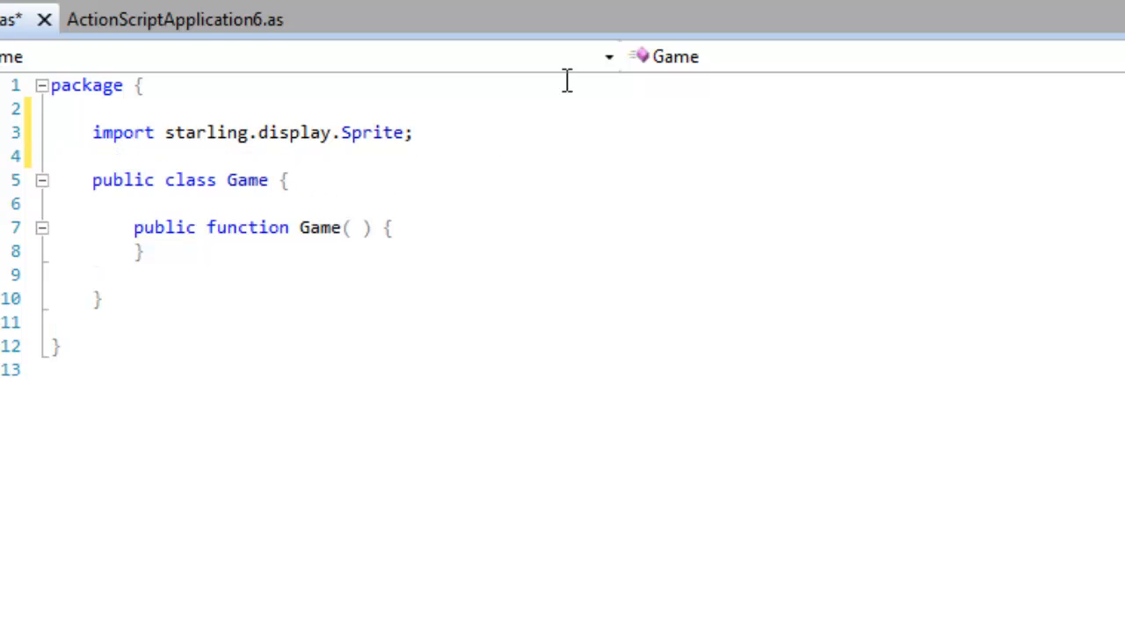
pyautogui.moveTo(278, 192)
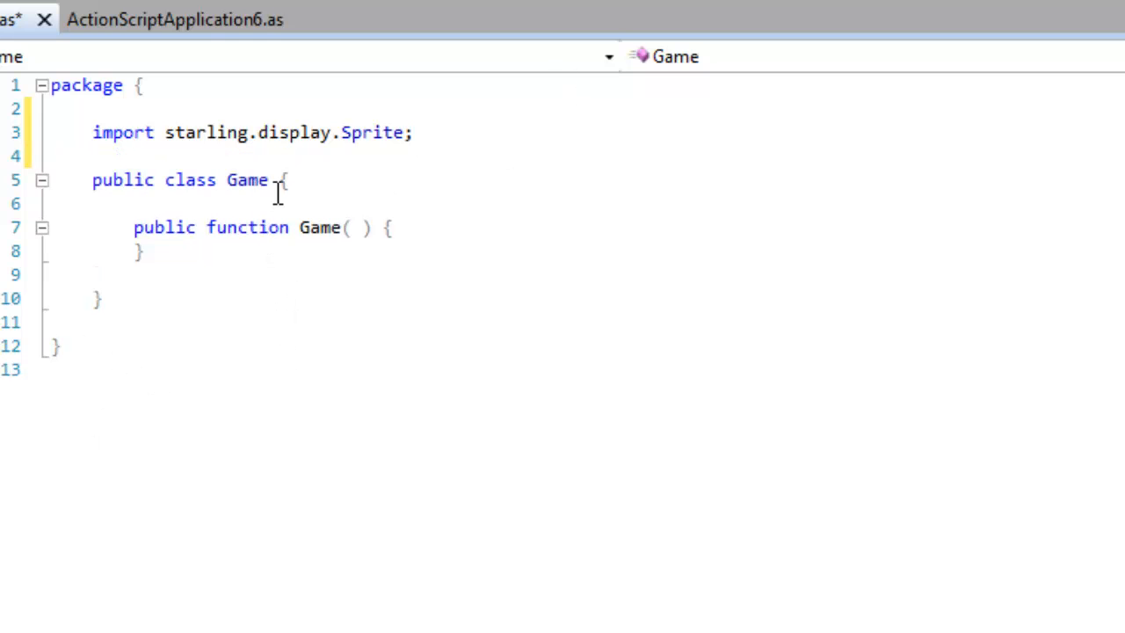
# Change the class declaration to 'public class Game extends Sprite'.
pyautogui.write('ex')
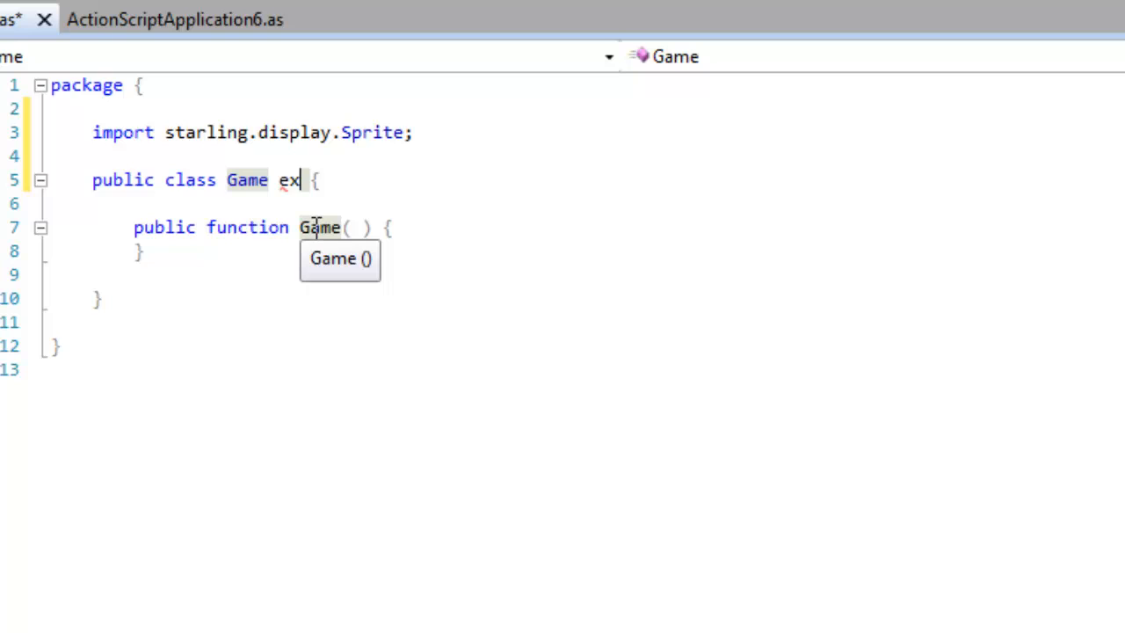
pyautogui.write('ten')
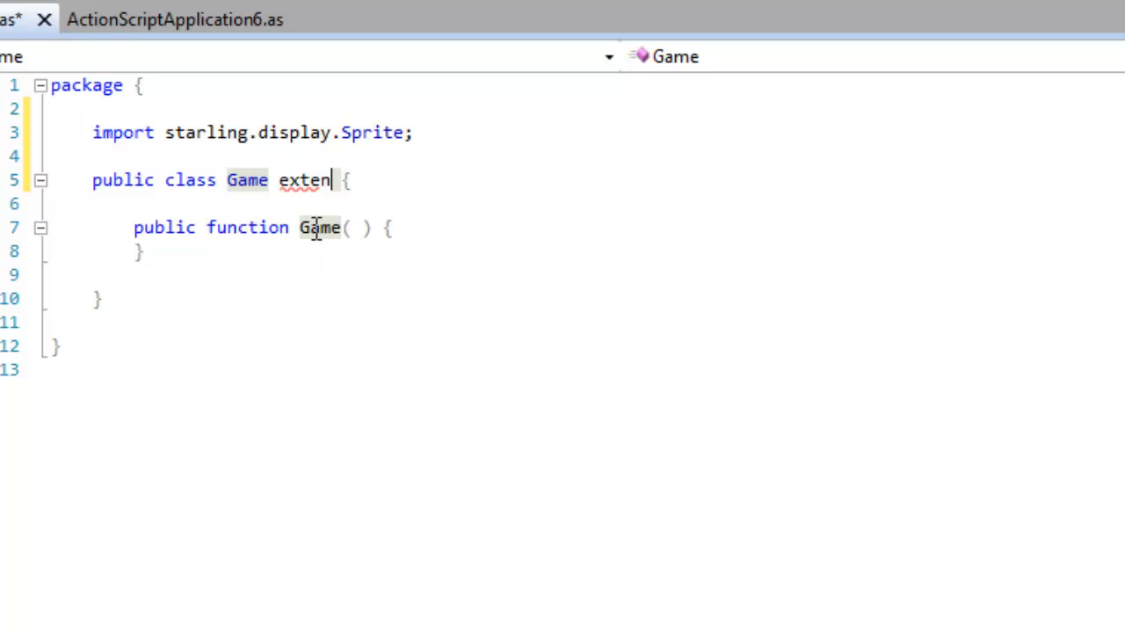
pyautogui.write('ds')
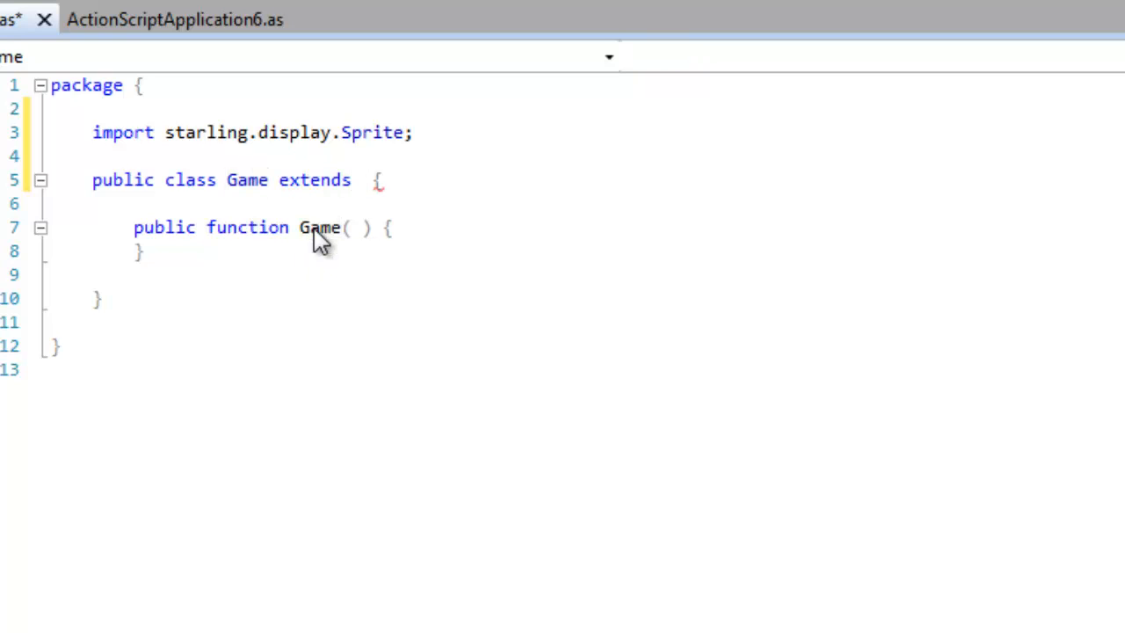
pyautogui.click(361, 179)
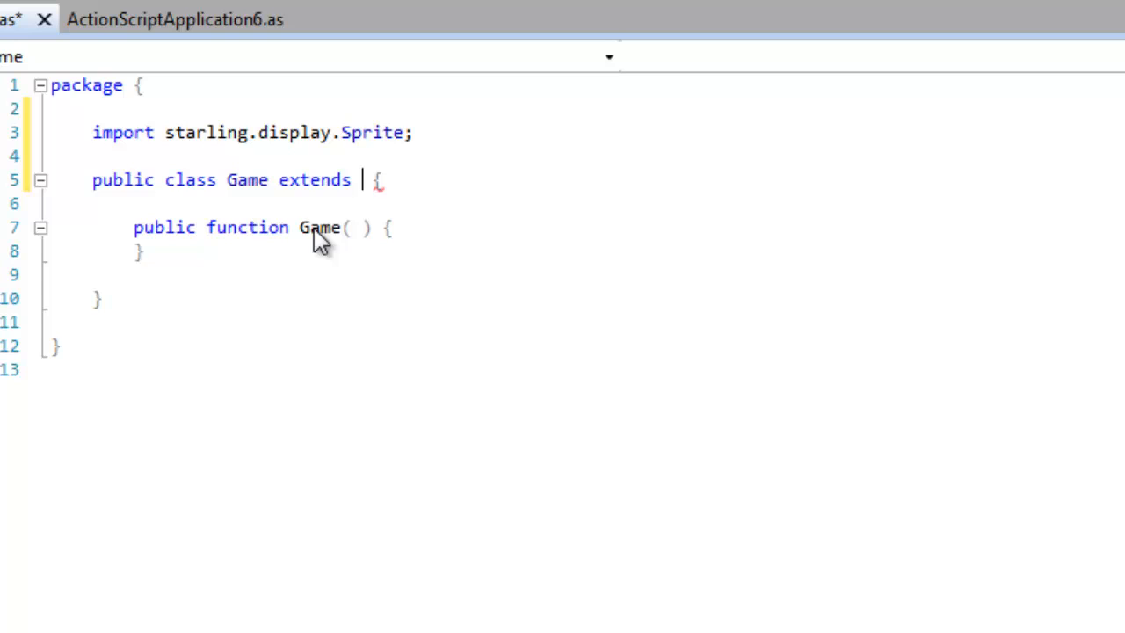
pyautogui.write('S')
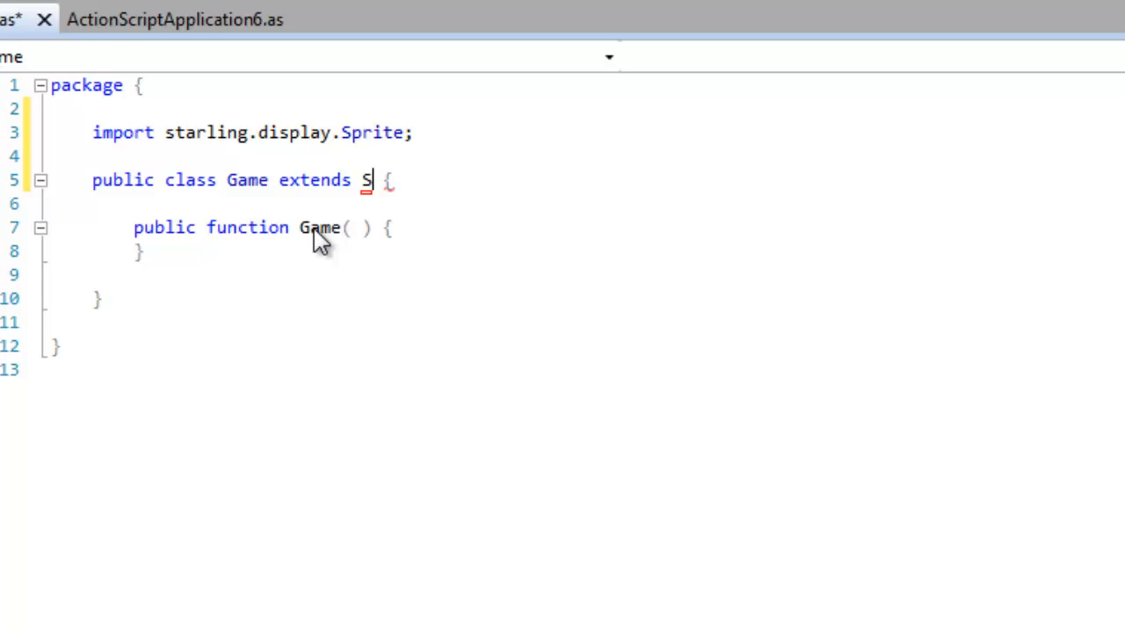
pyautogui.write('prite')
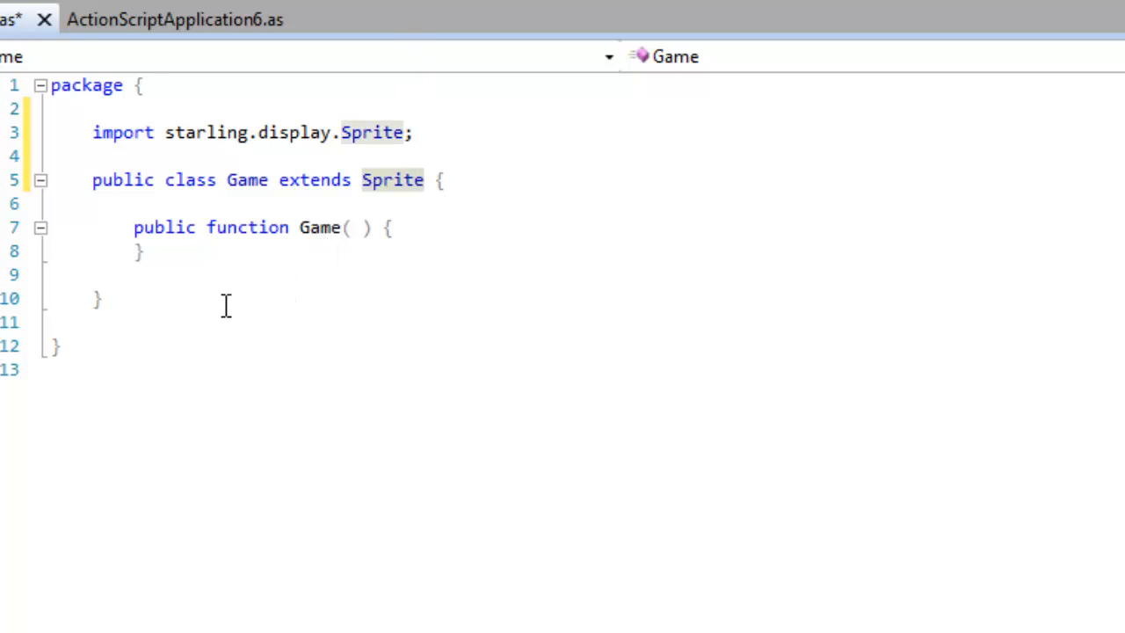
# Write super(); and begin addEventListener(starling.events.Event in the Game constructor.
pyautogui.scroll(-3)
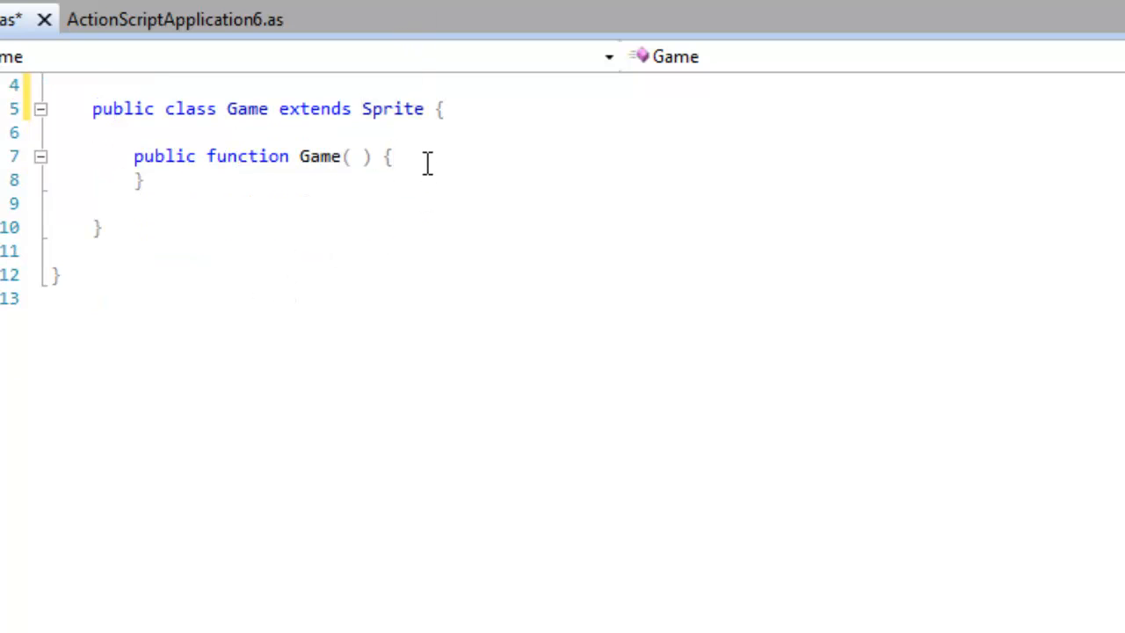
pyautogui.write('s')
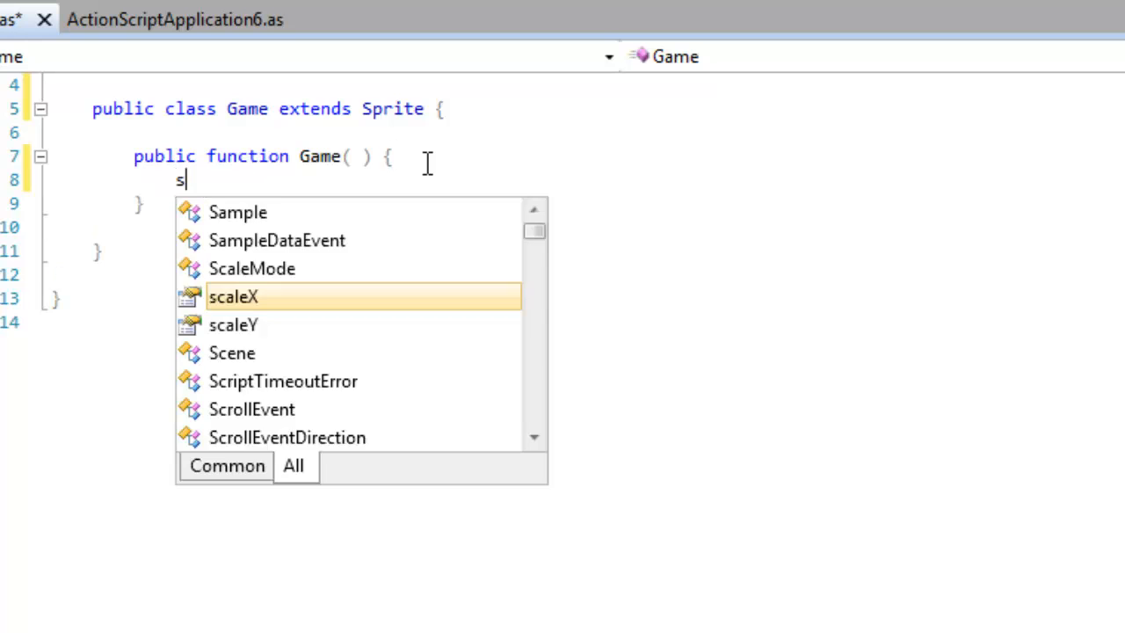
pyautogui.write('uper();')
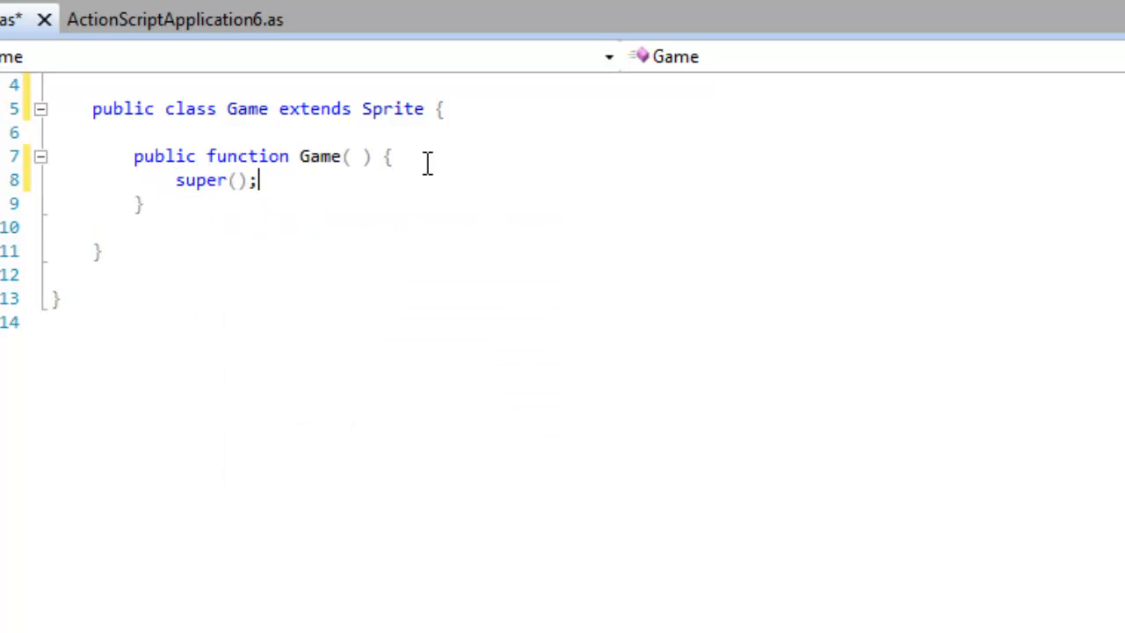
pyautogui.write('addEventListener')
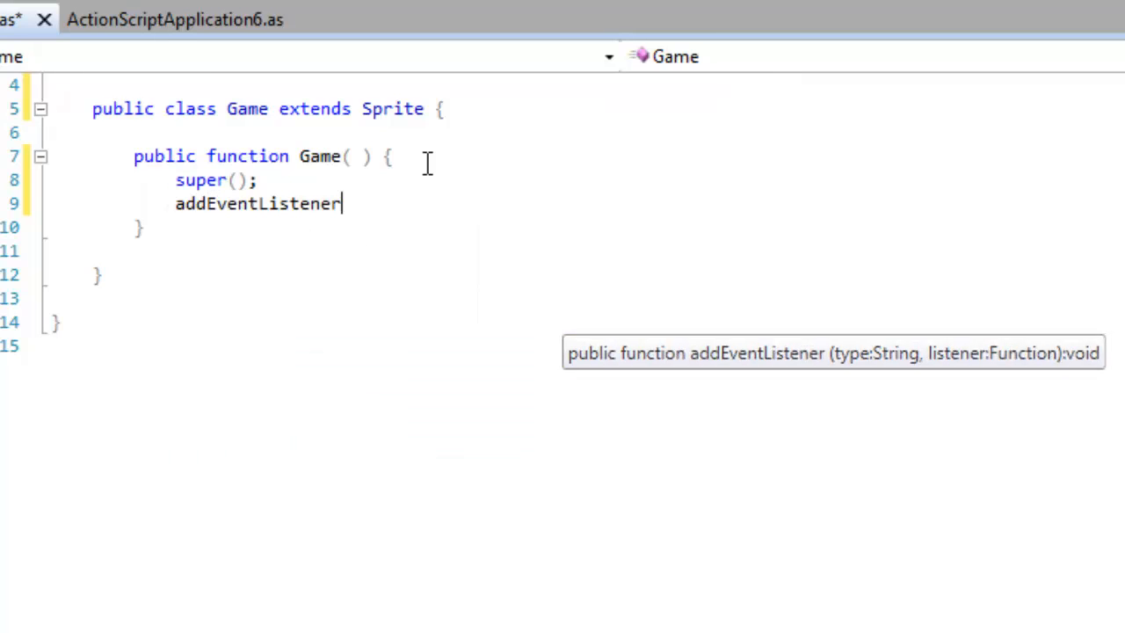
pyautogui.moveTo(430, 173)
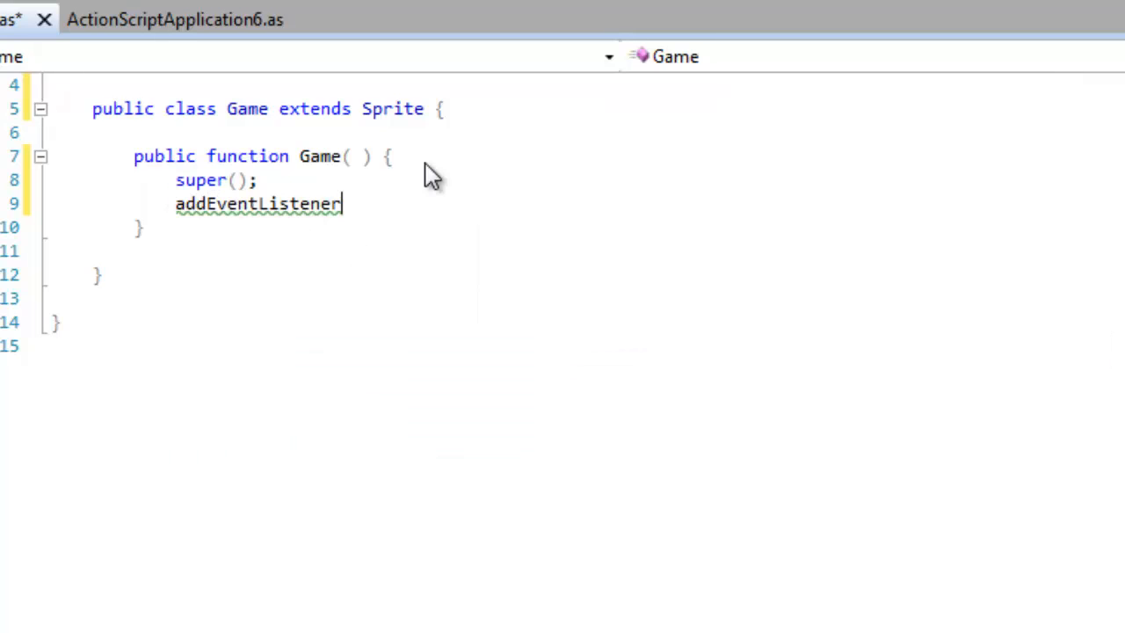
pyautogui.write('(')
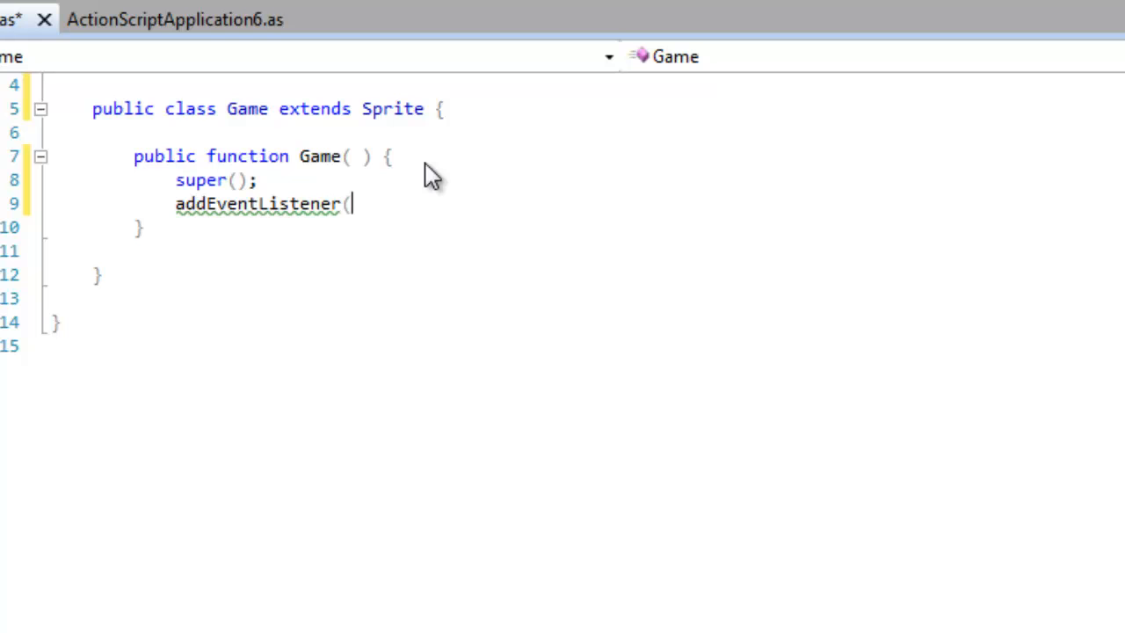
pyautogui.write('s')
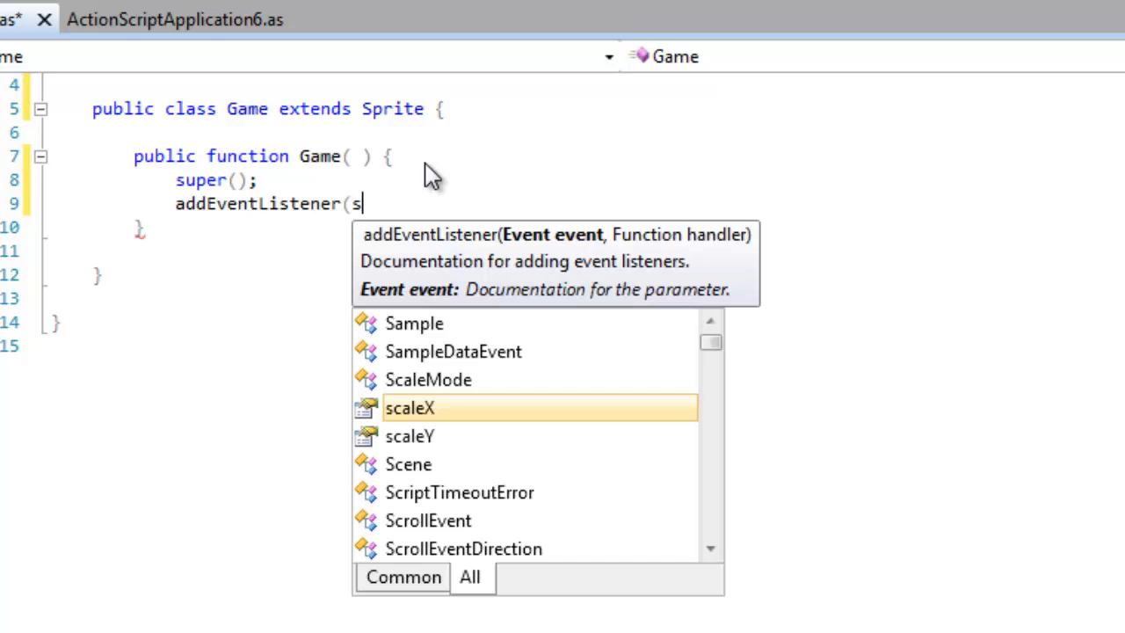
pyautogui.write('t')
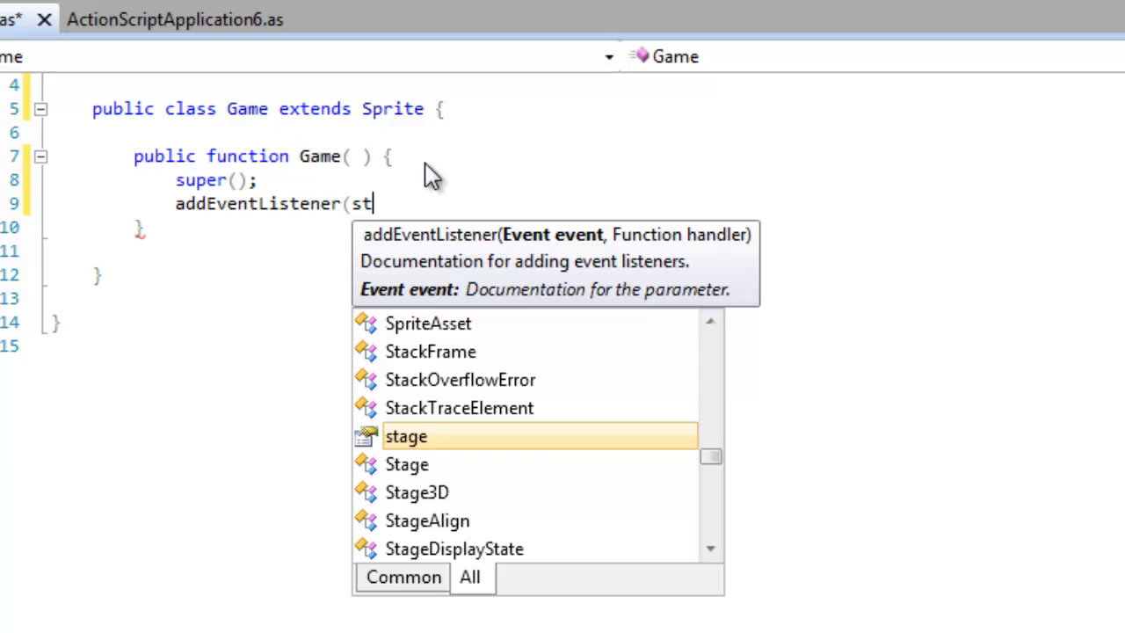
pyautogui.write('arling.events')
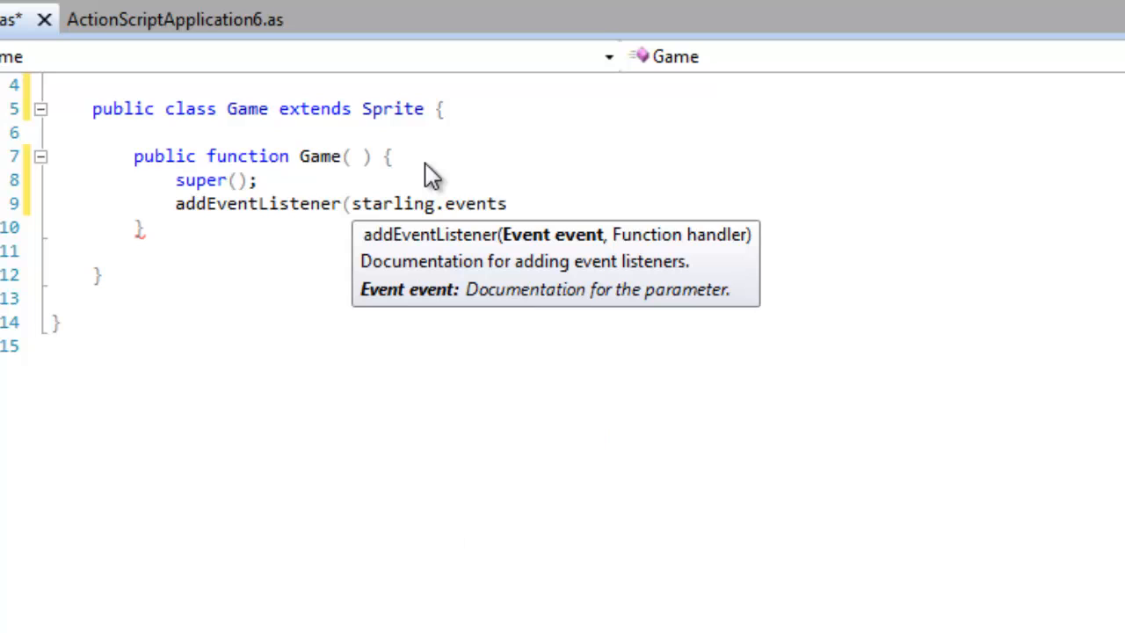
# Complete the listener with Event.ADDED_TO_STAGE and the onAddedToStage handler name.
pyautogui.write('Event')
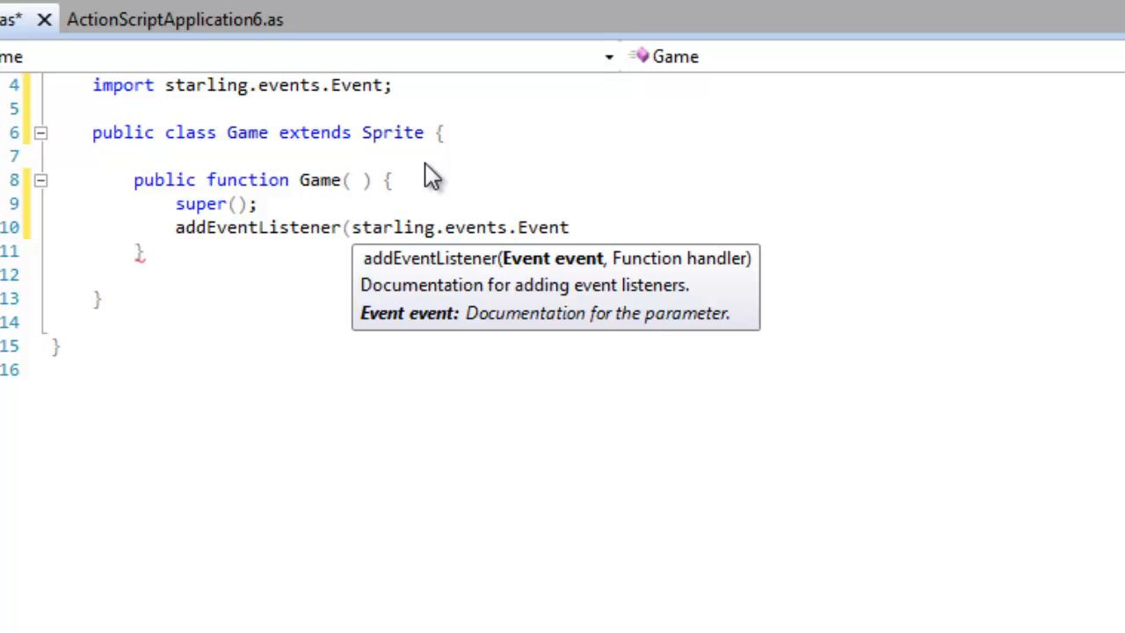
pyautogui.write('.ADDED_TO_STAGE')
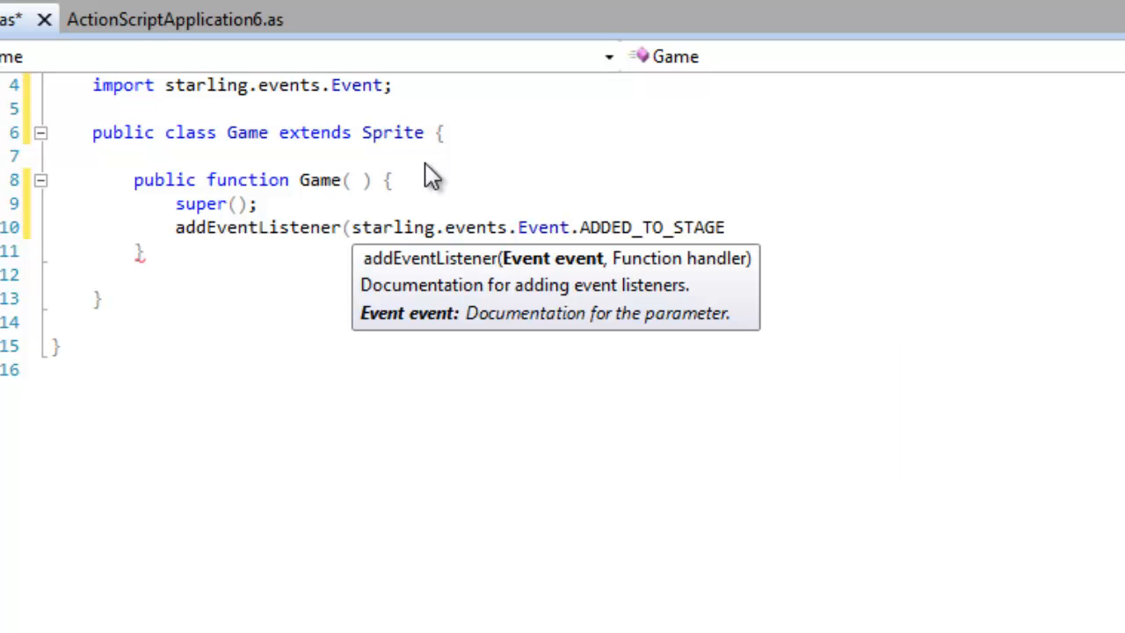
pyautogui.write(', o')
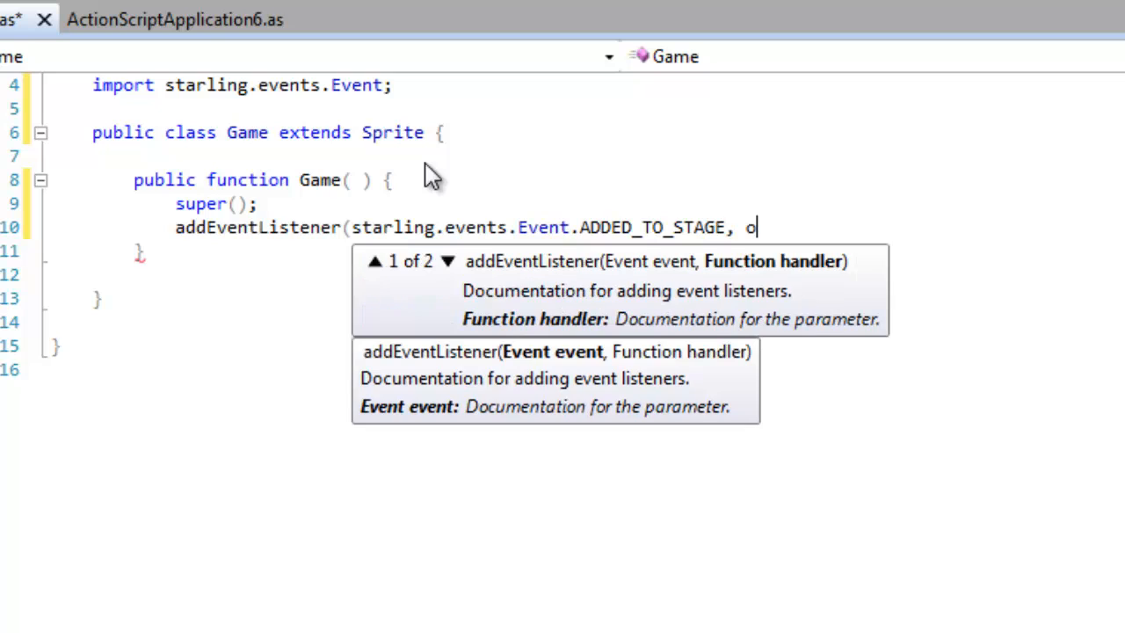
pyautogui.write('nAddedT')
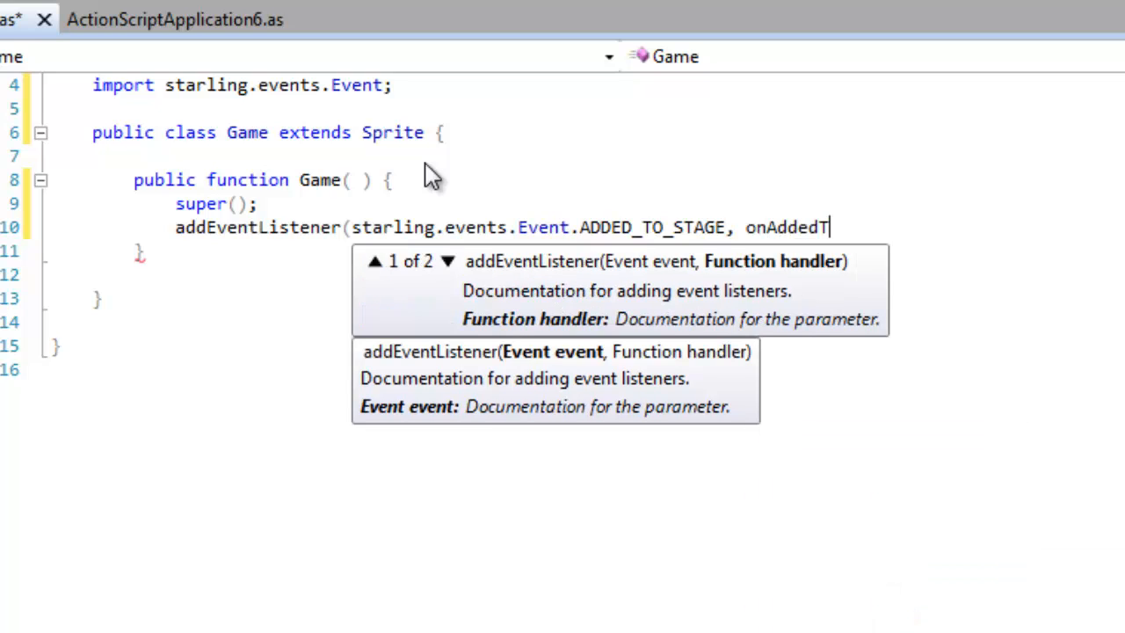
pyautogui.write('oStage);')
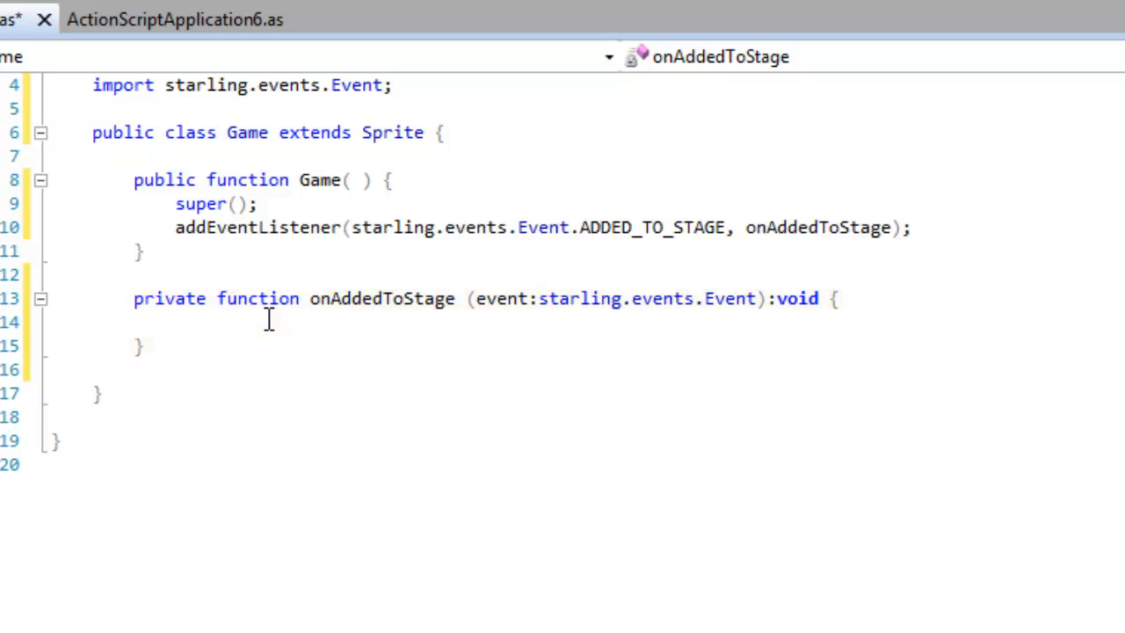
pyautogui.moveTo(281, 352)
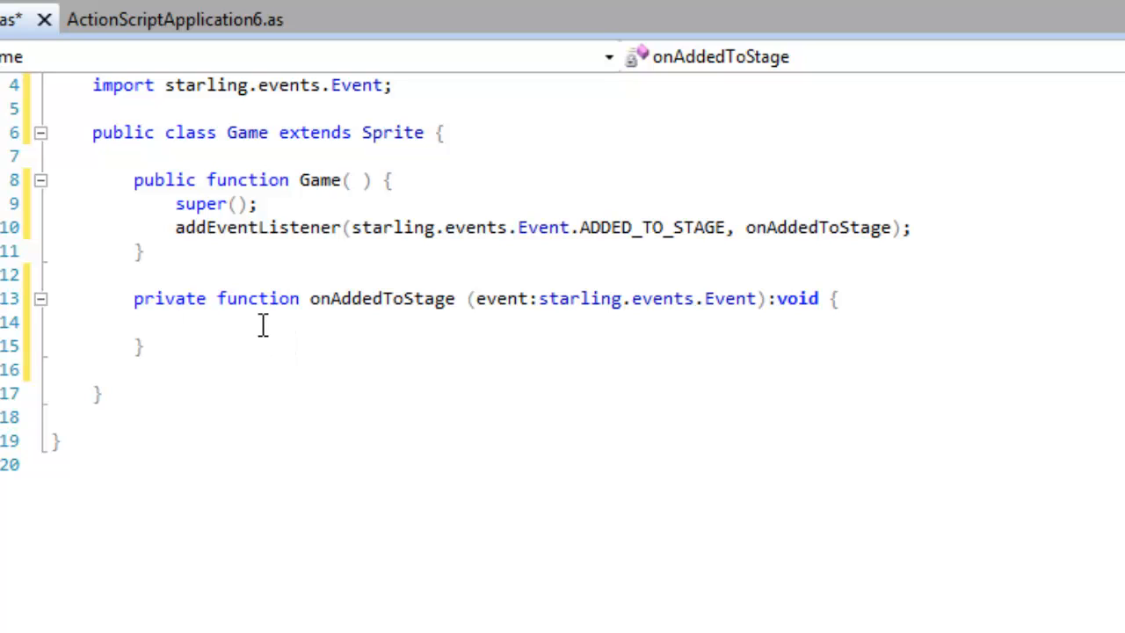
# Make onAddedToStage call trace("Starling is go!");.
pyautogui.write('trace(')
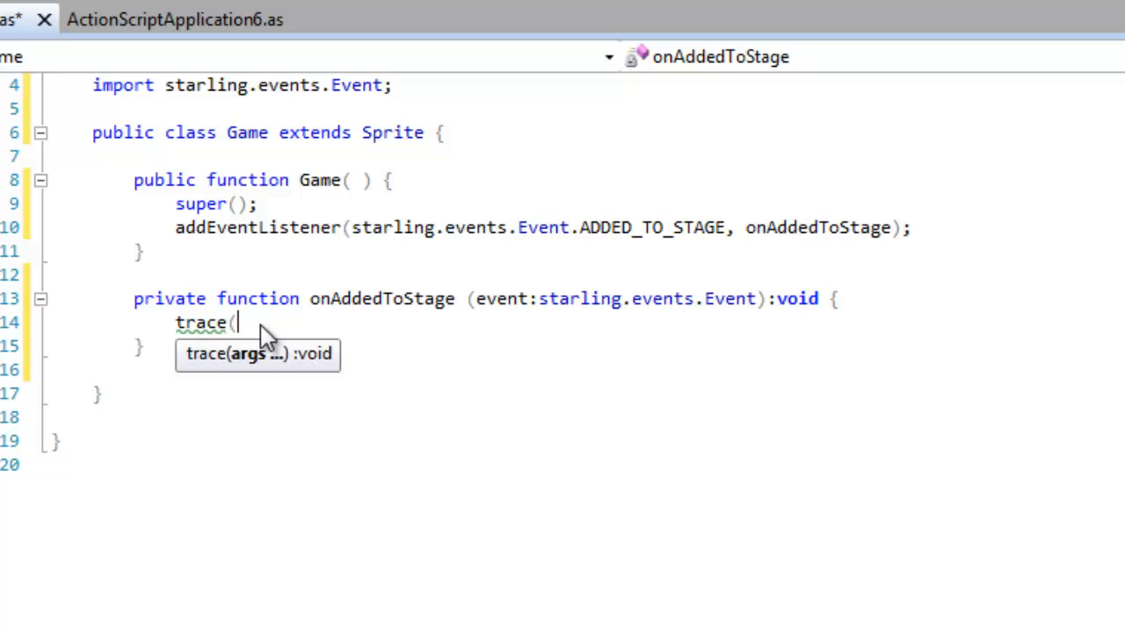
pyautogui.write('"Star')
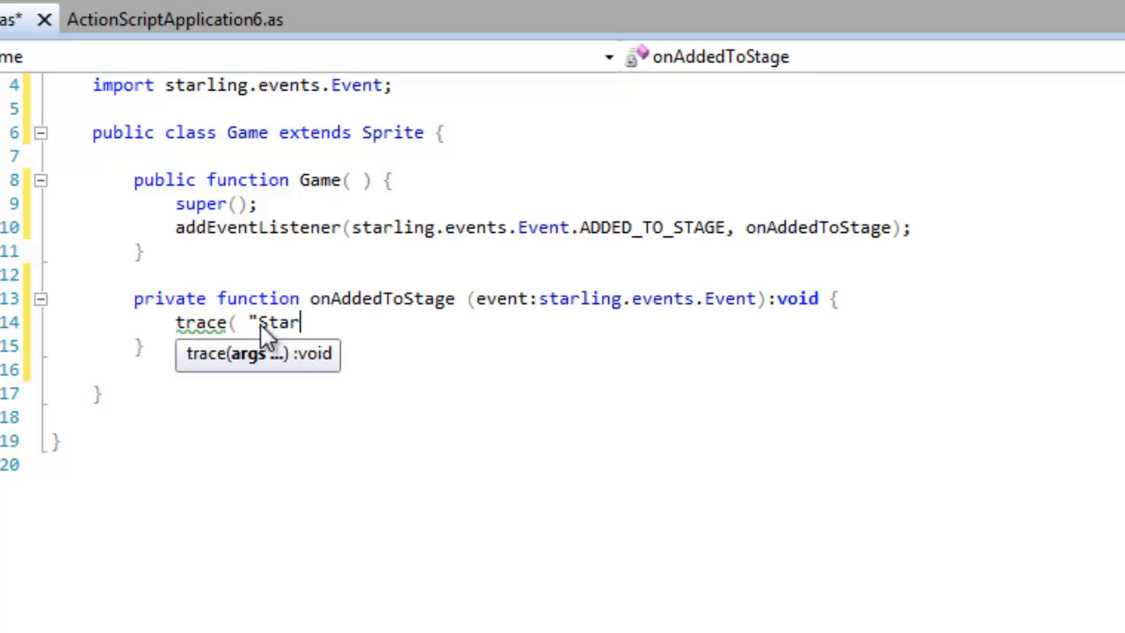
pyautogui.write('ling is')
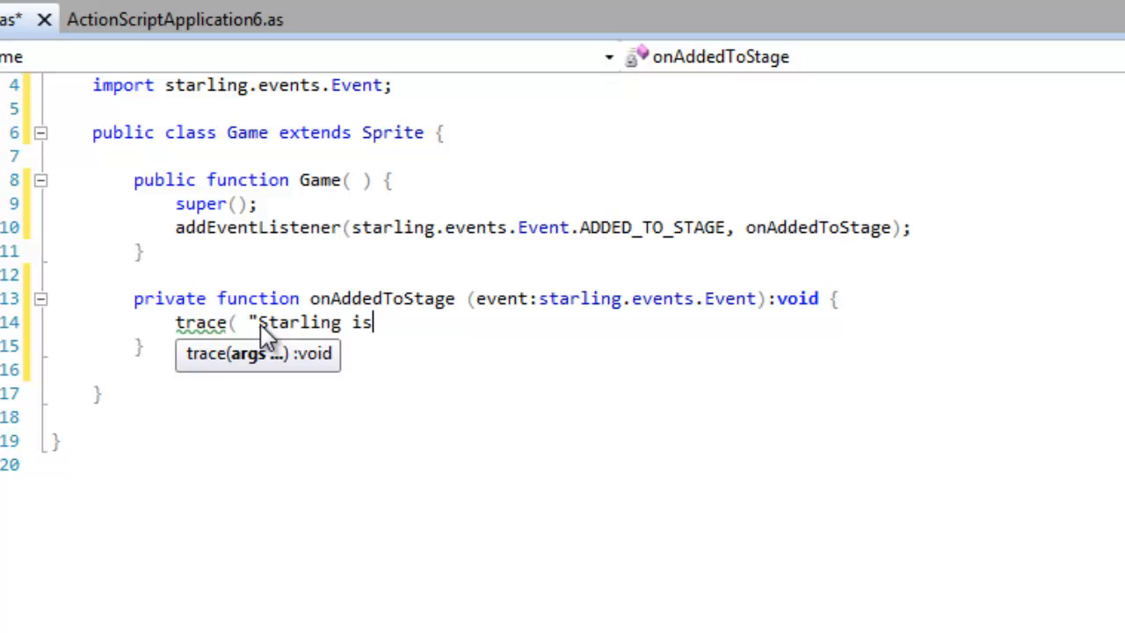
pyautogui.write('go!" )')
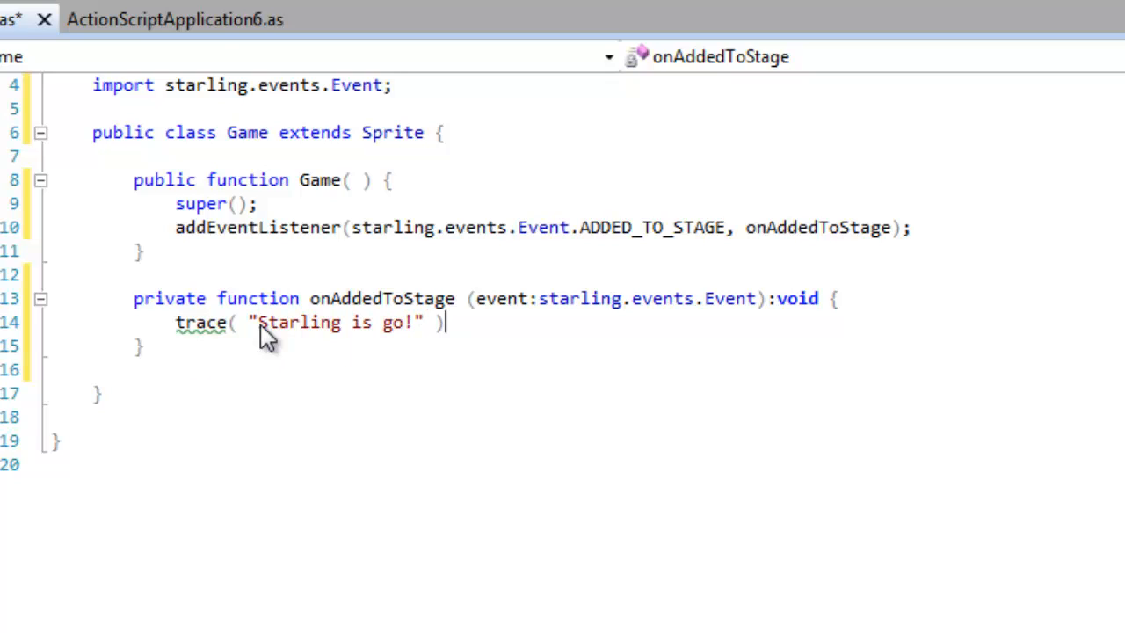
pyautogui.write(';')
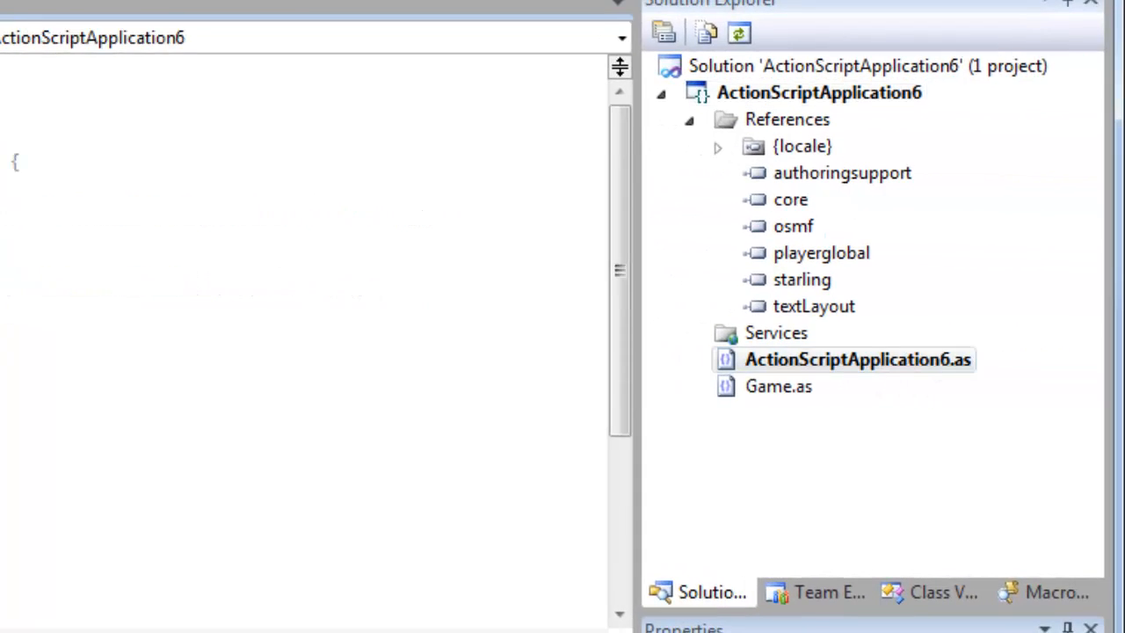
# Declare a private _aStarling:Starling field in ActionScriptApplication6.as.
pyautogui.doubleClick(858, 358)
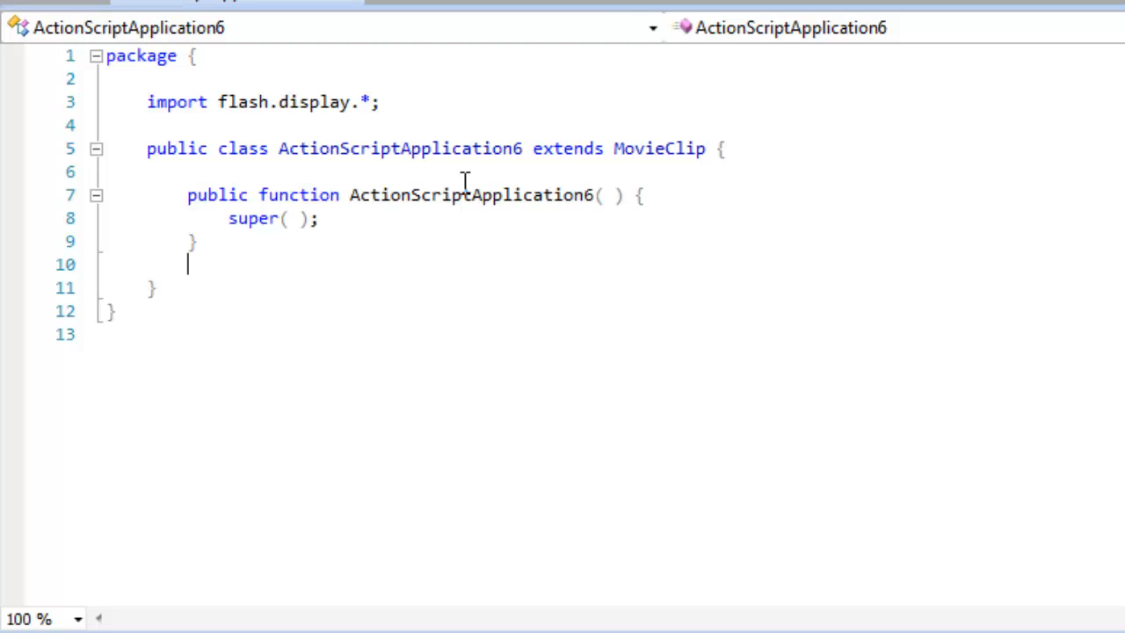
pyautogui.moveTo(528, 161)
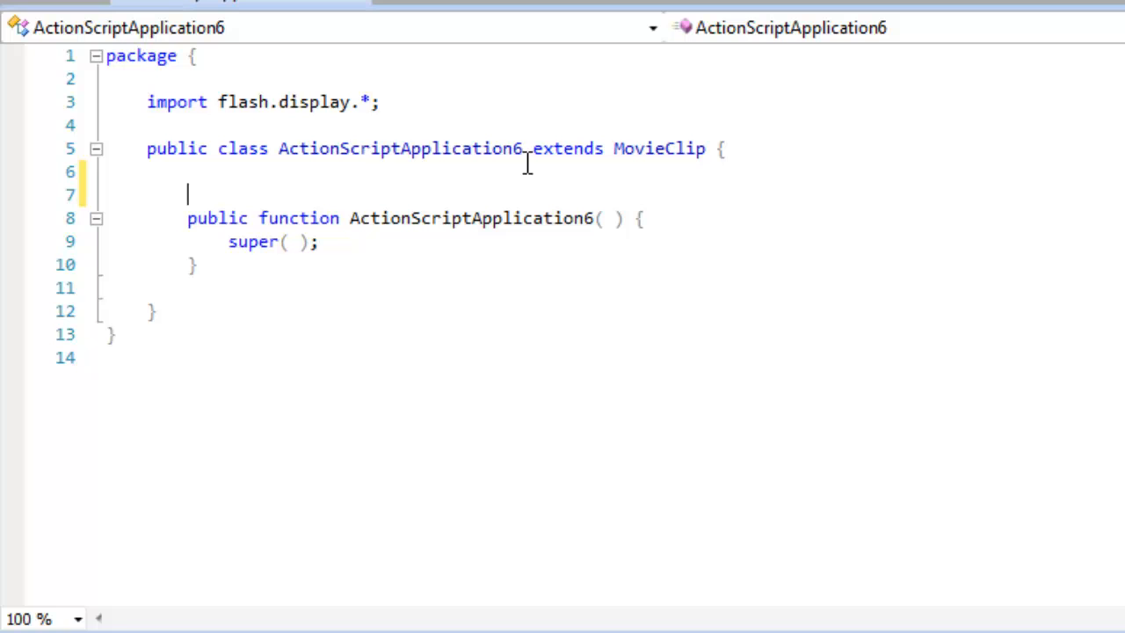
pyautogui.write('private var')
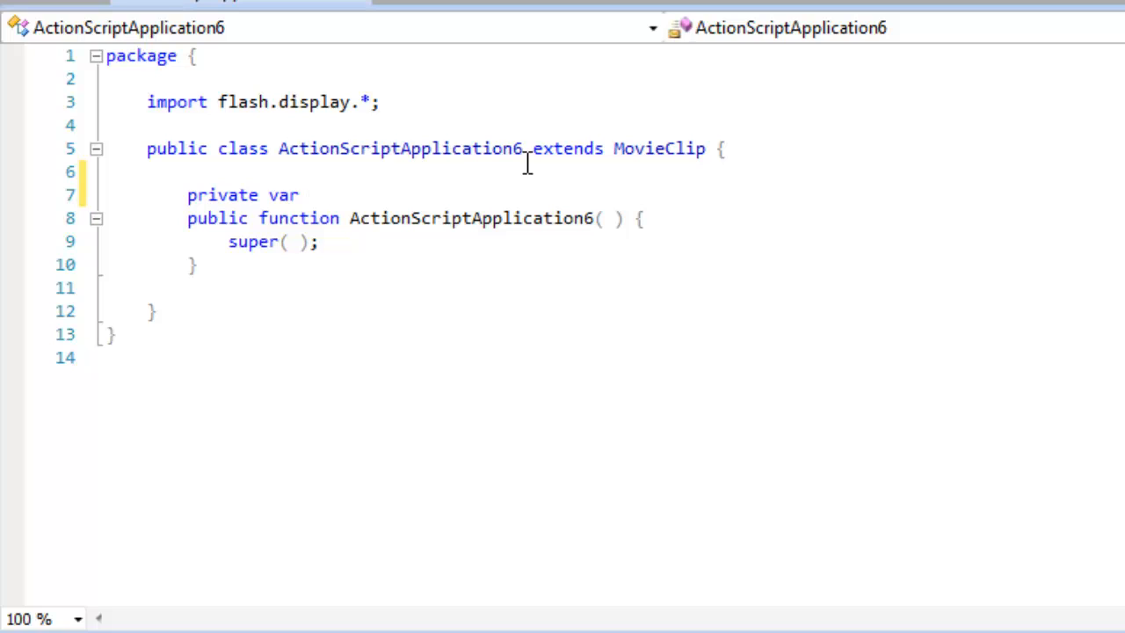
pyautogui.write('_a')
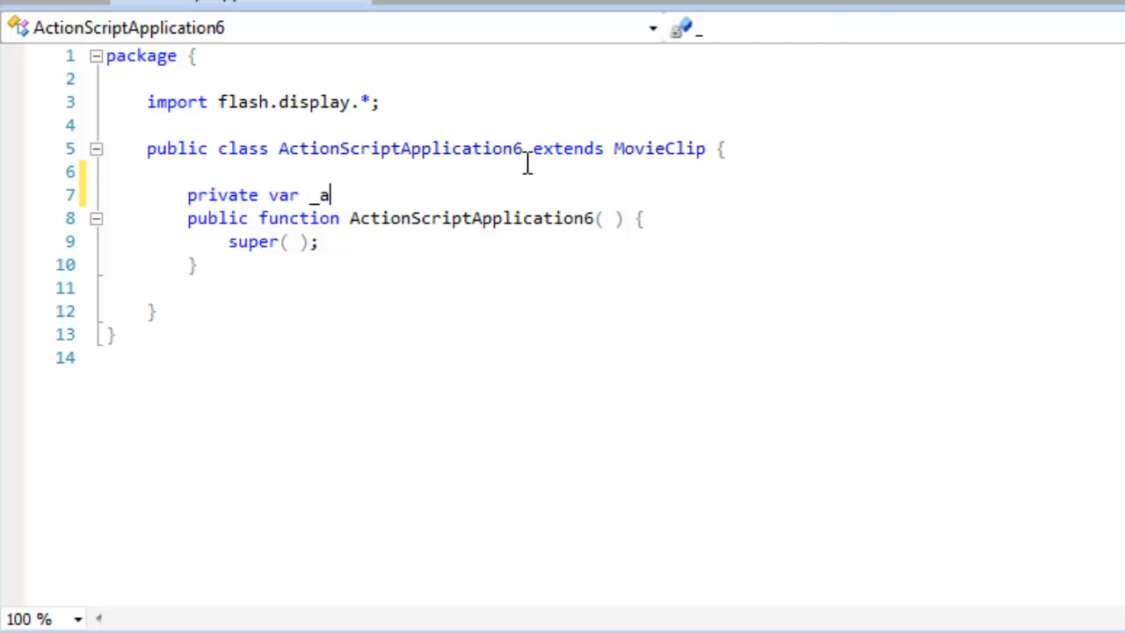
pyautogui.write('Starling')
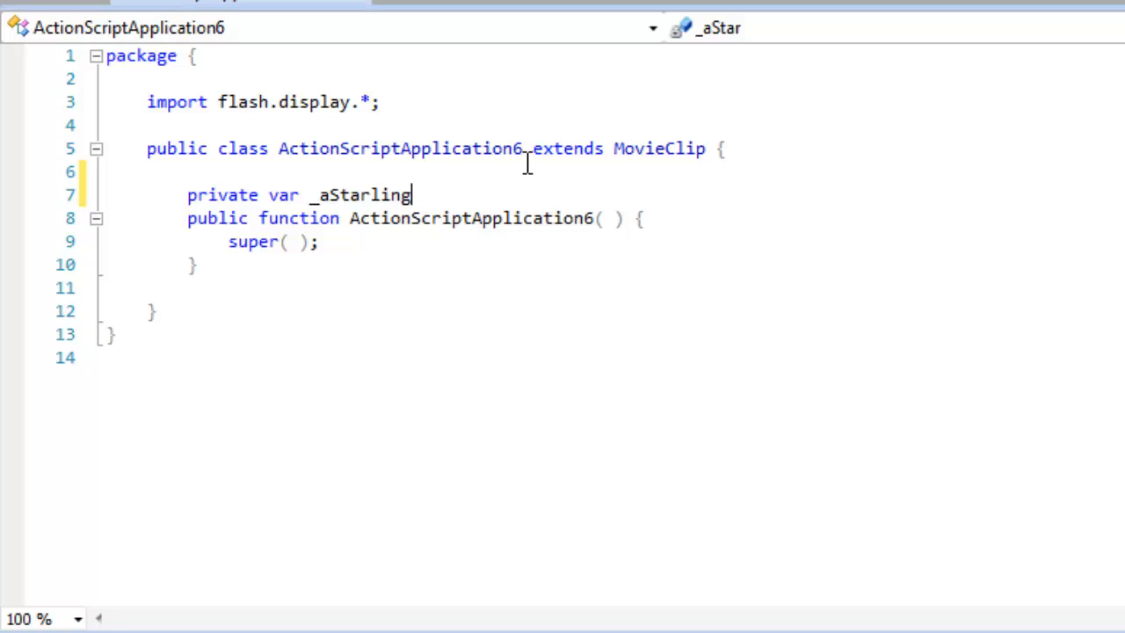
pyautogui.write(':S')
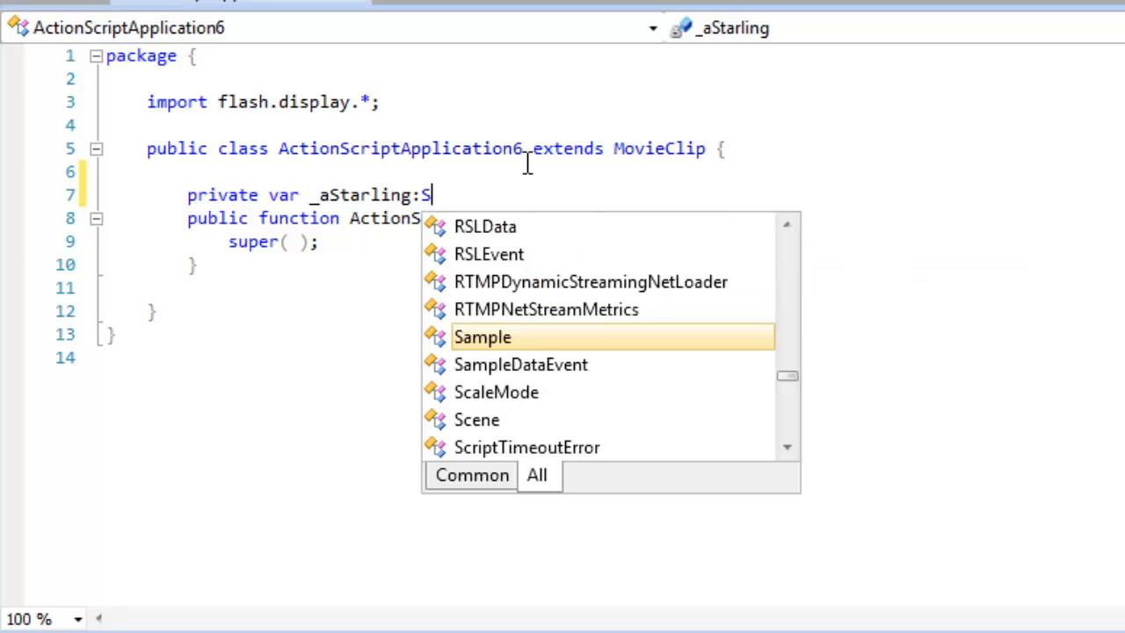
pyautogui.write('tarling;')
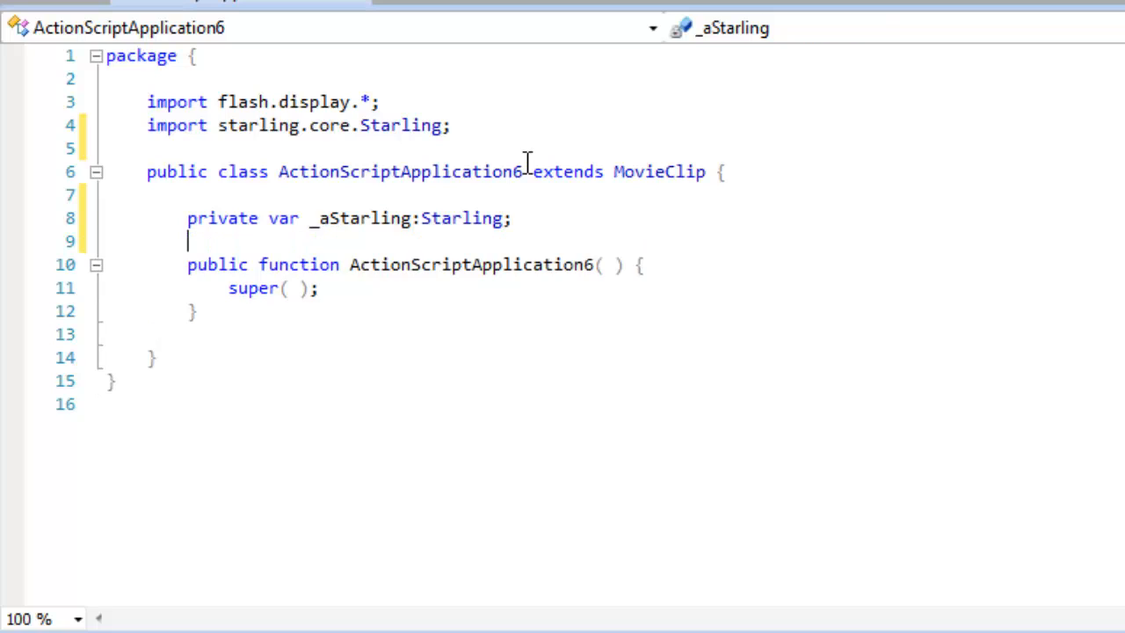
pyautogui.moveTo(273, 211)
pyautogui.write('_aStarling')
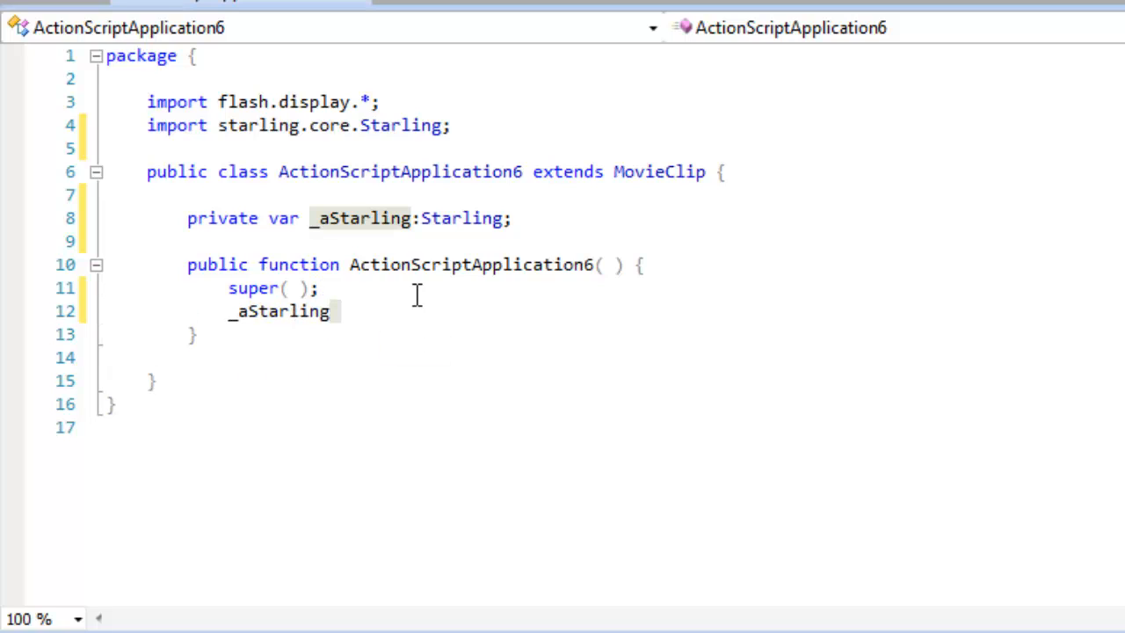
# Instantiate _aStarling = new Starling(Game, stage); and call _aStarling.start();.
pyautogui.write('= new Starling')
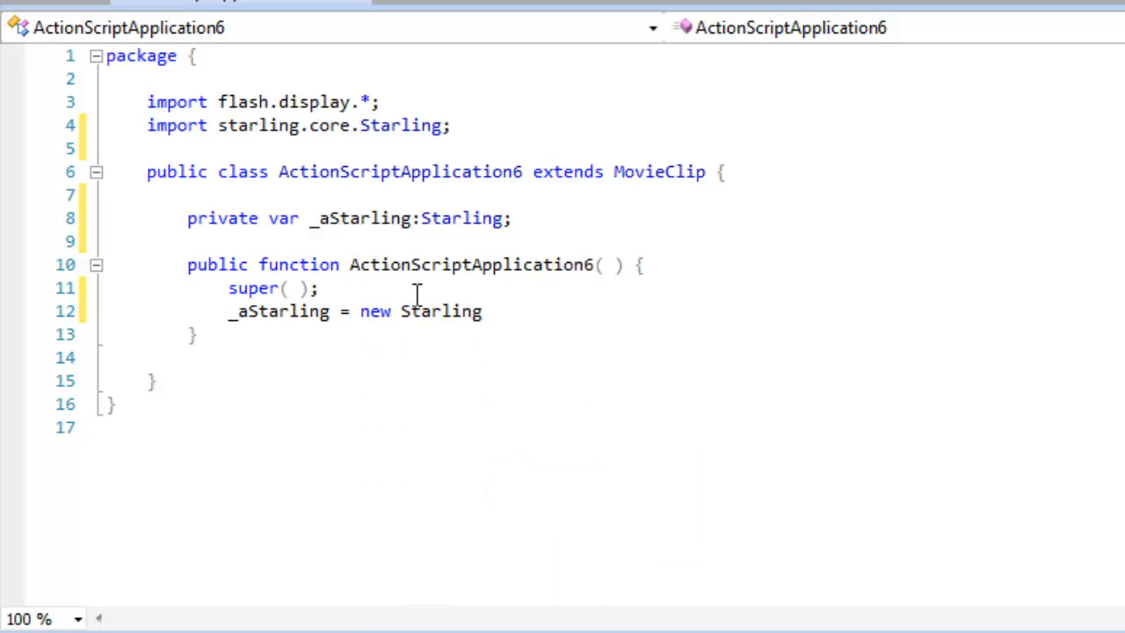
pyautogui.write('(Ga')
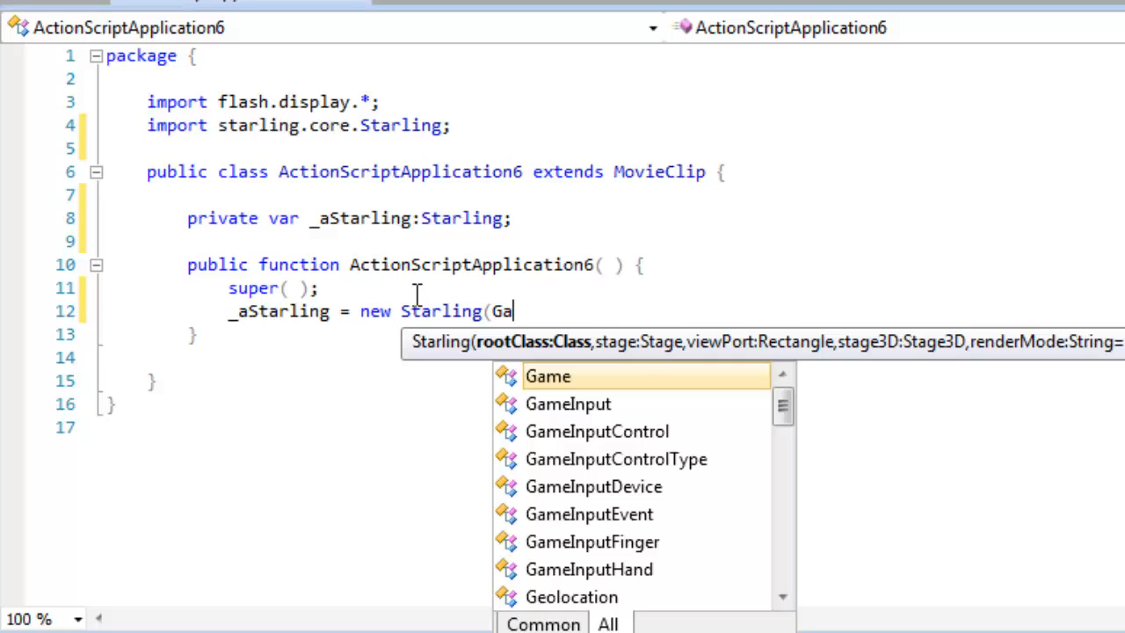
pyautogui.write('me')
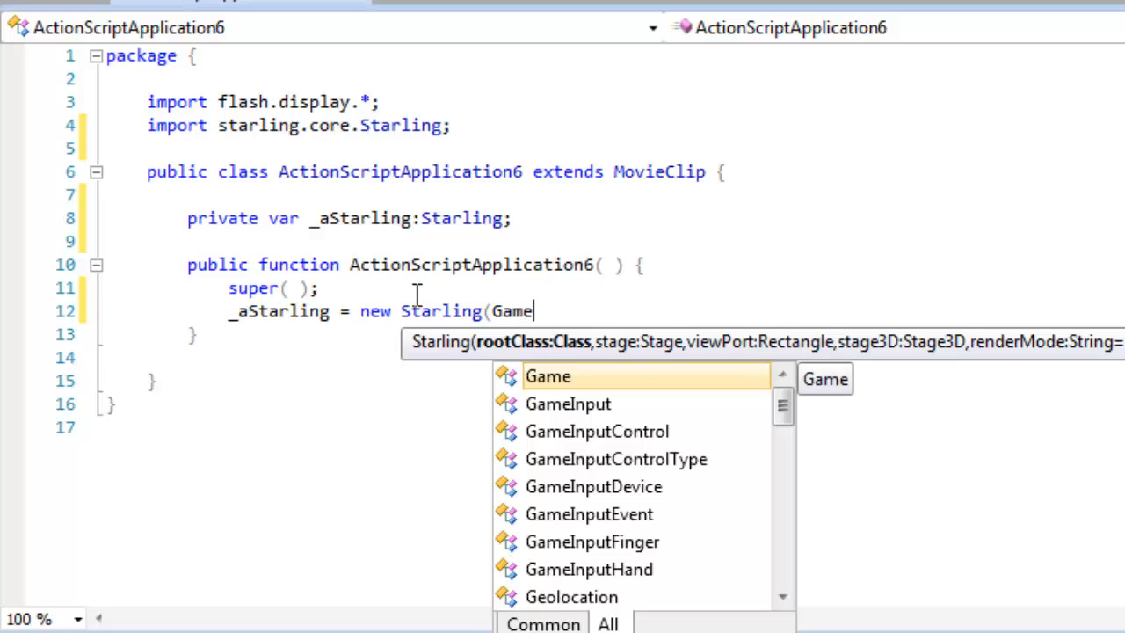
pyautogui.write(',stage')
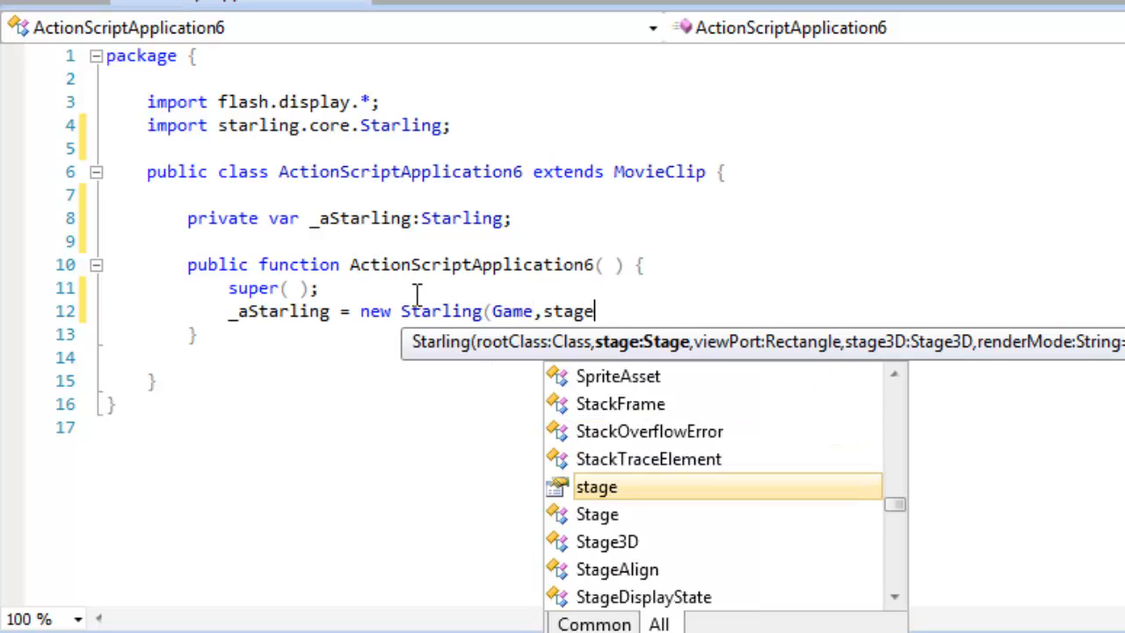
pyautogui.write(');')
pyautogui.write('_aStarling')
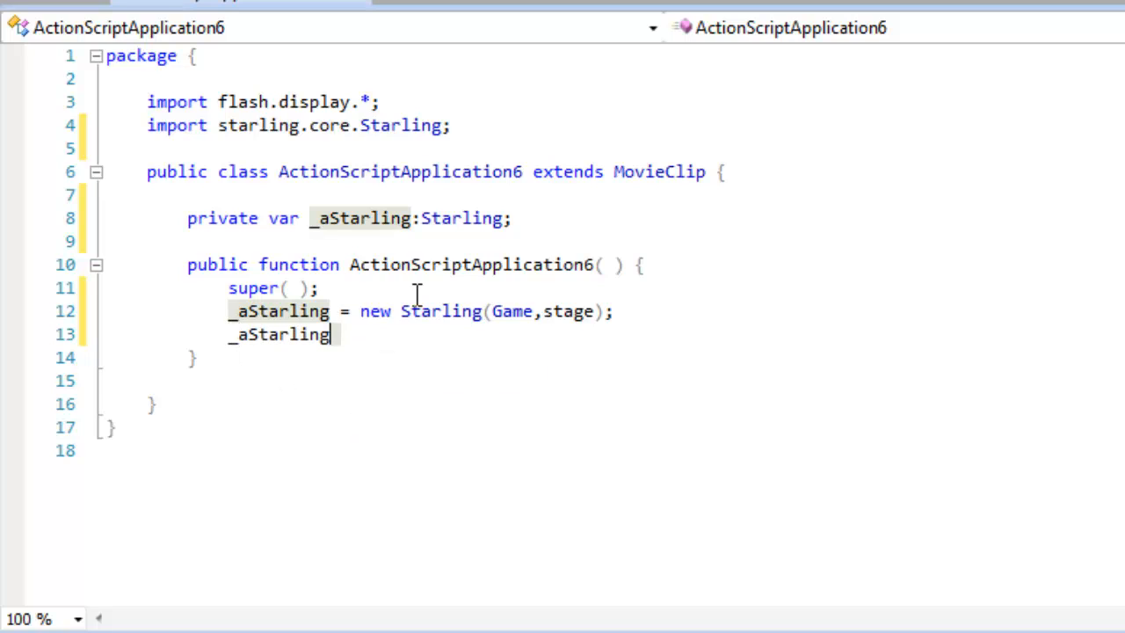
pyautogui.write('.startr')
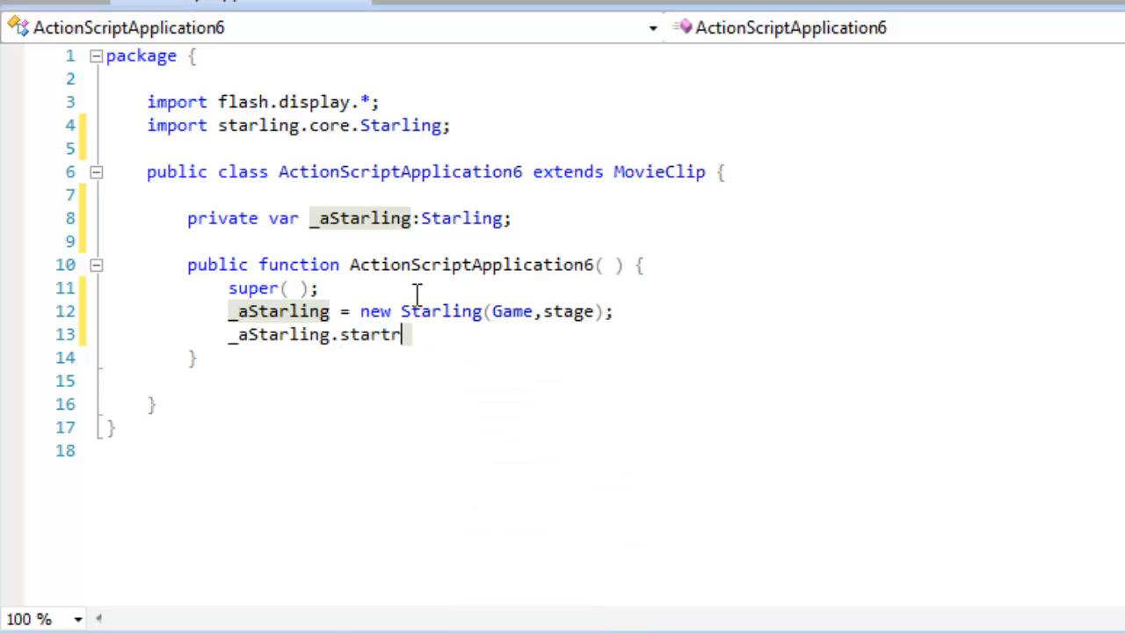
pyautogui.write('(')
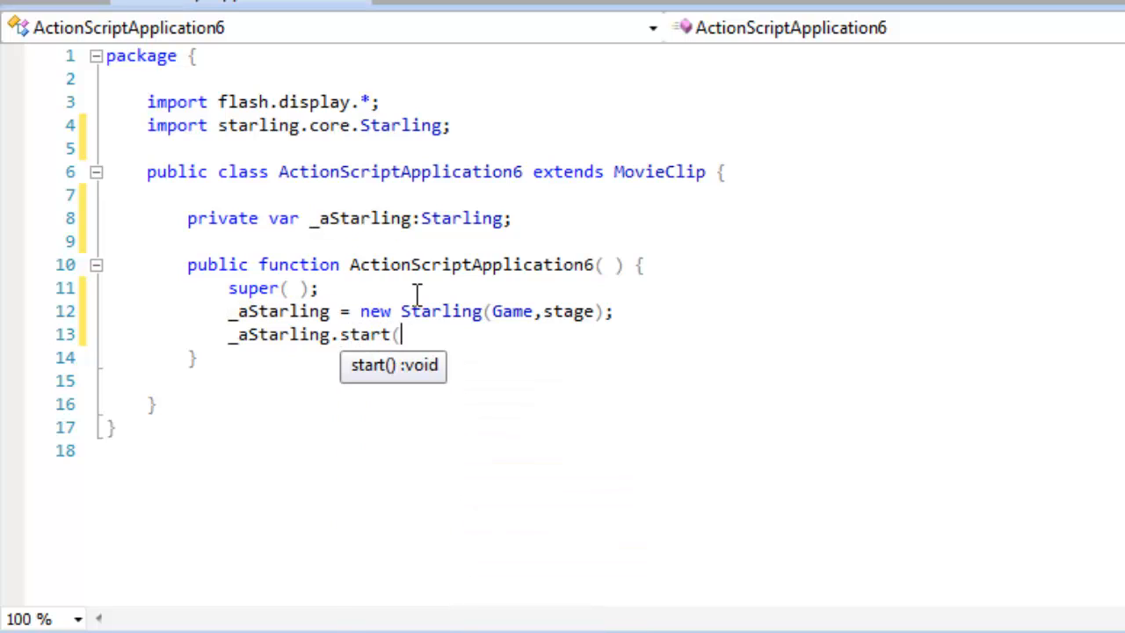
pyautogui.write(');')
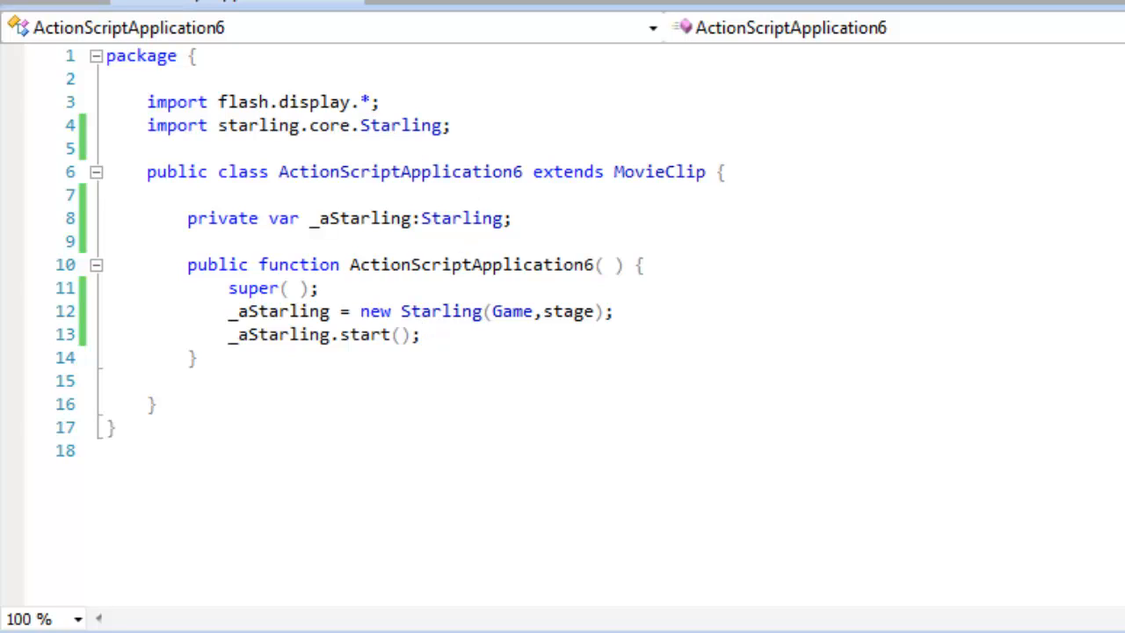
pyautogui.moveTo(42, 15)
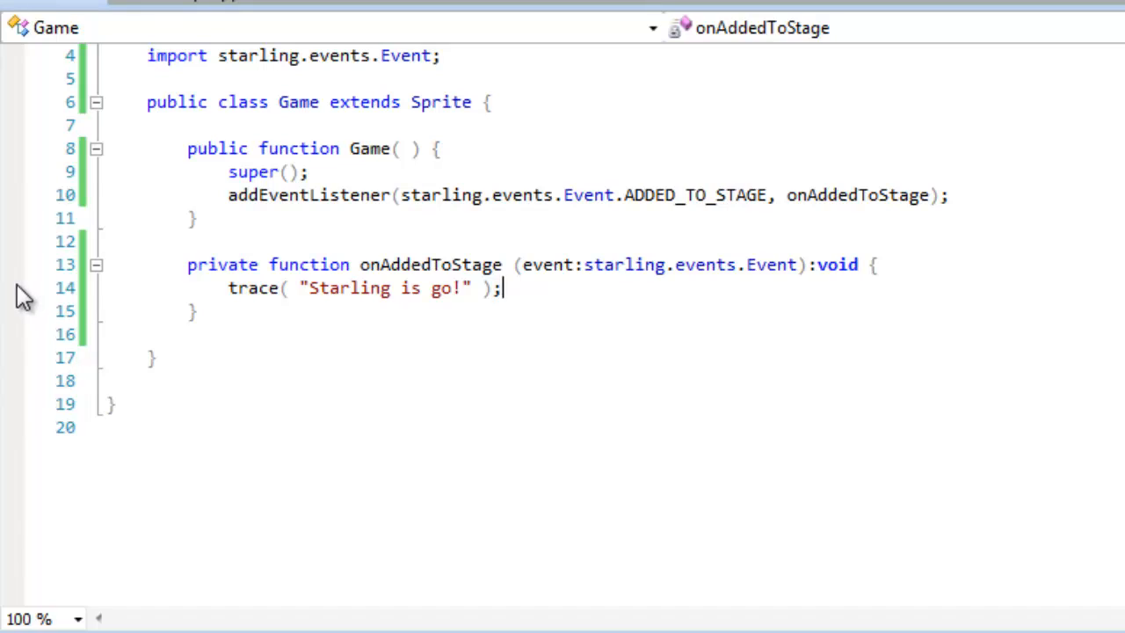
# Toggle a breakpoint on the "Starling is go!" trace line in Game.as.
pyautogui.click(14, 288)
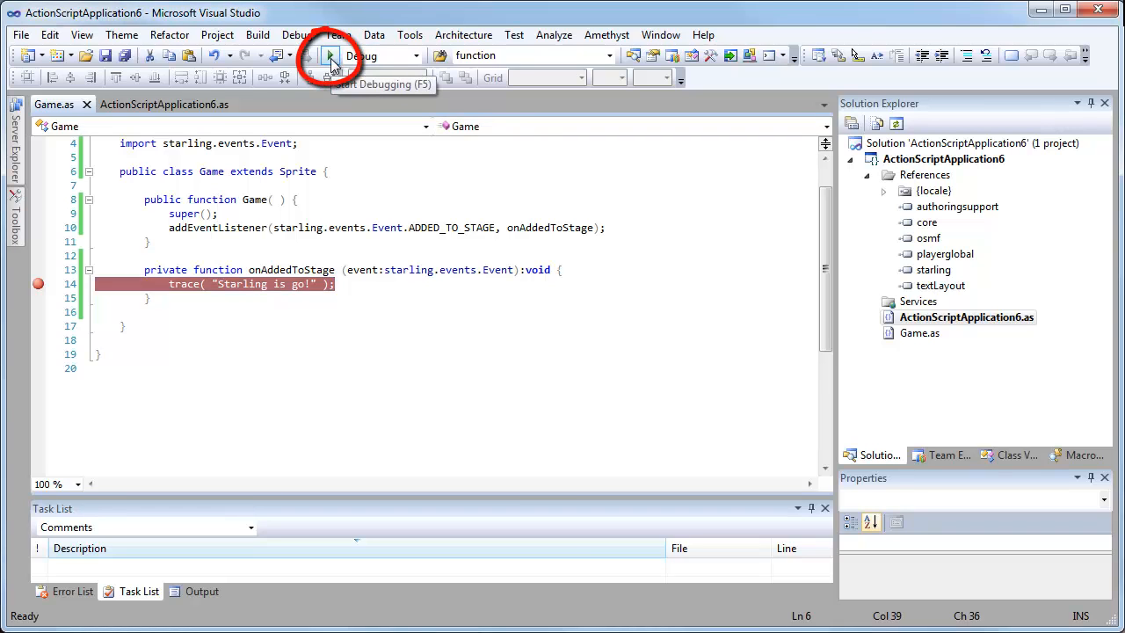
pyautogui.click(331, 55)
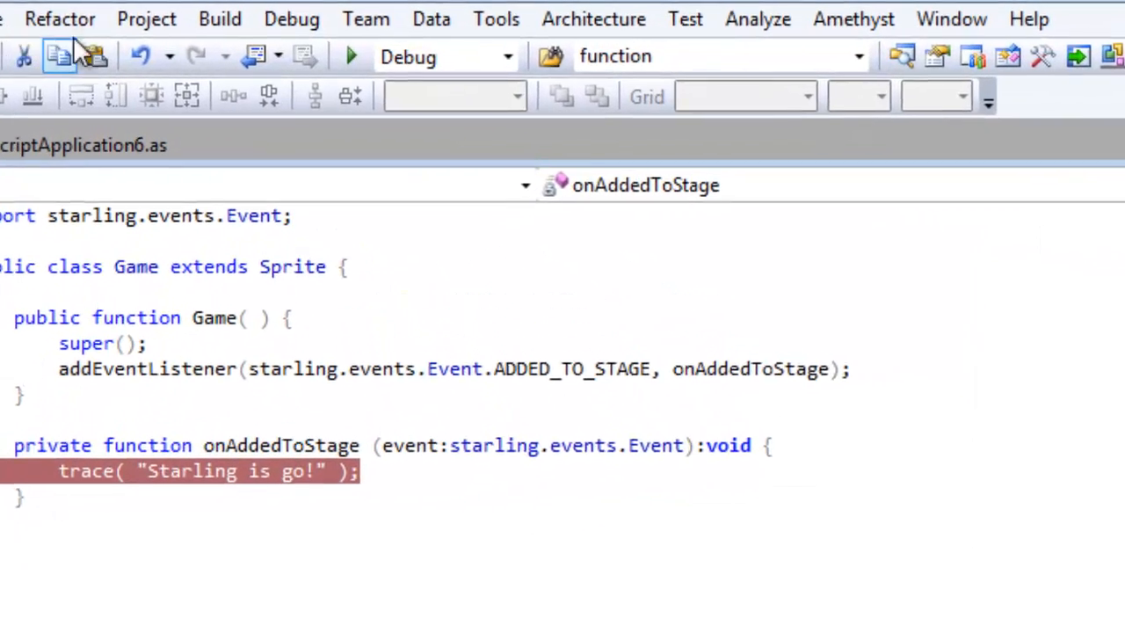
# Show ActionScriptApplication6's project properties on the Launch settings page.
pyautogui.click(146, 17)
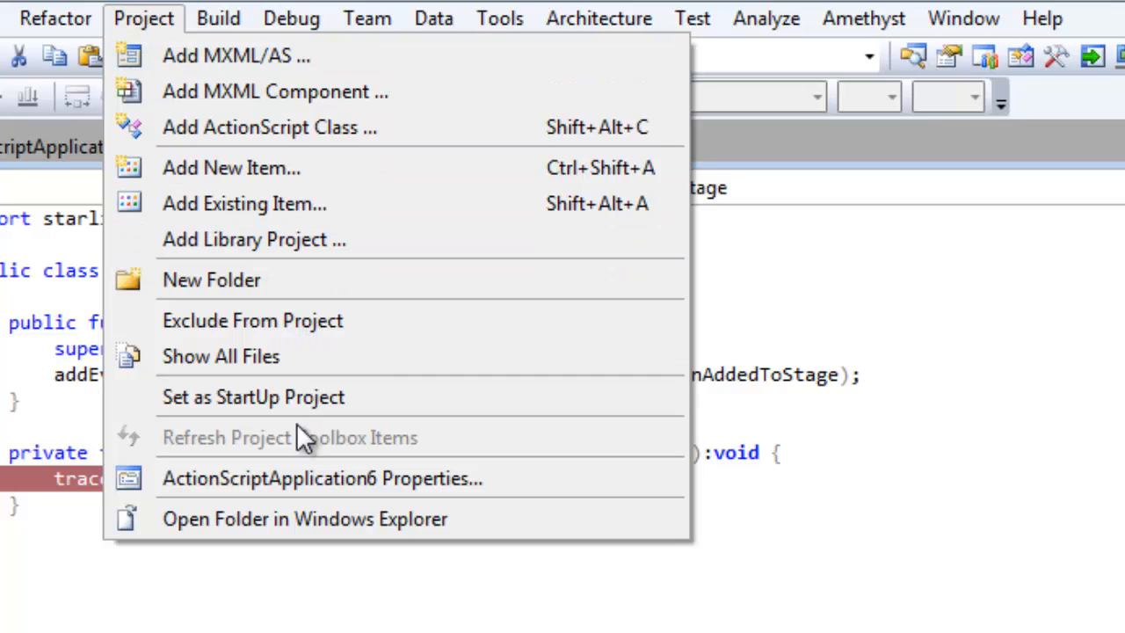
pyautogui.click(320, 478)
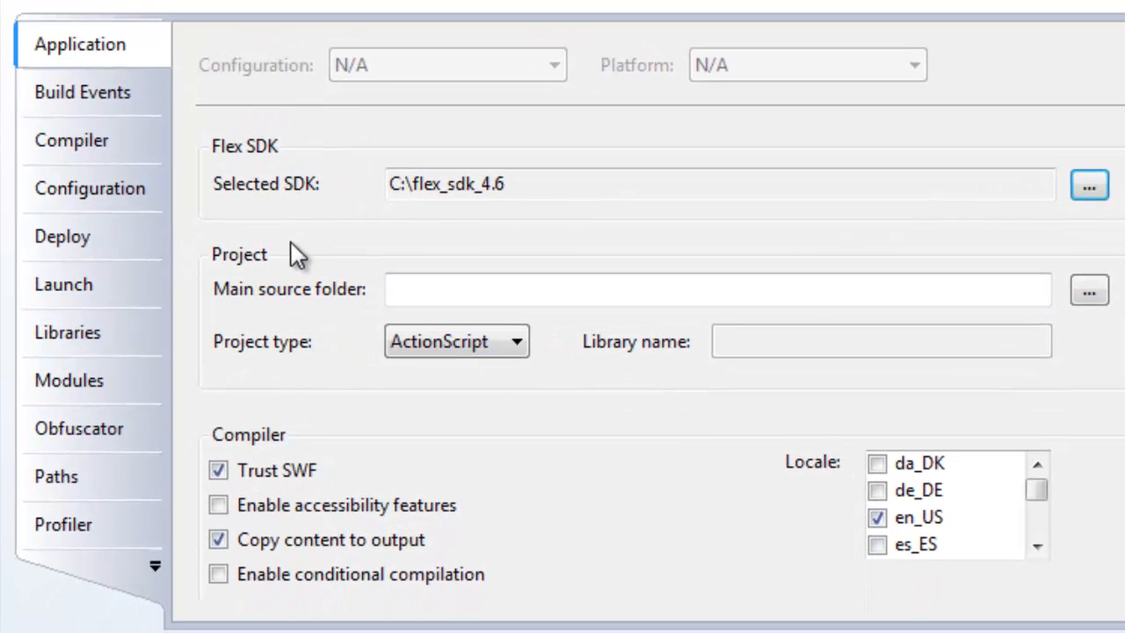
pyautogui.click(63, 285)
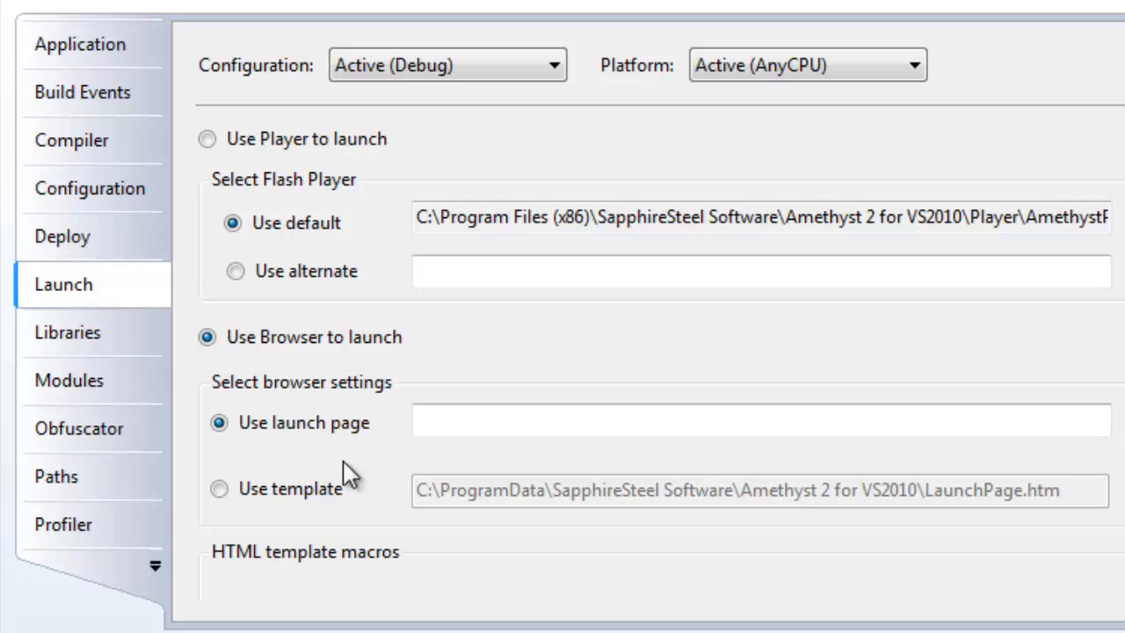
pyautogui.moveTo(378, 478)
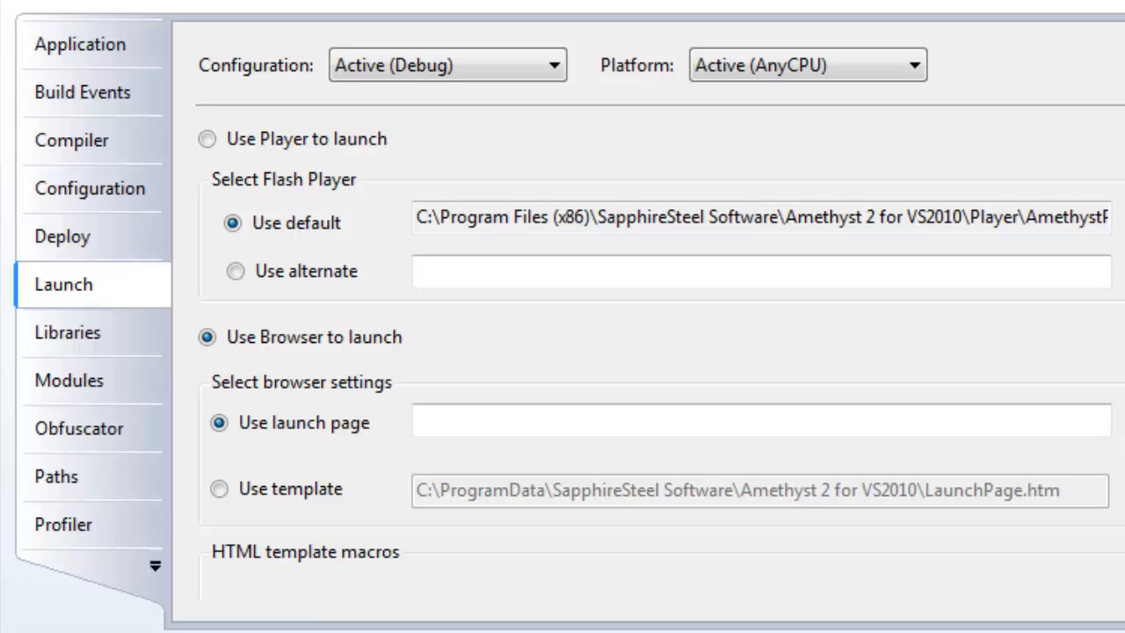
pyautogui.scroll(-3)
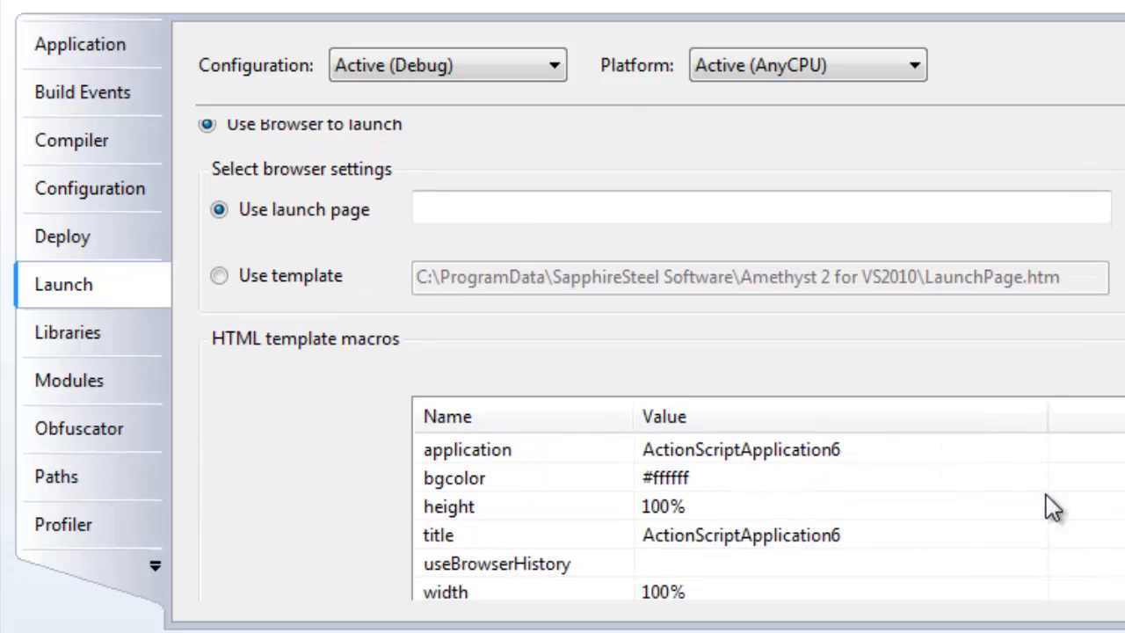
# Select the Use template option so the browser launches via LaunchPage.htm.
pyautogui.click(218, 274)
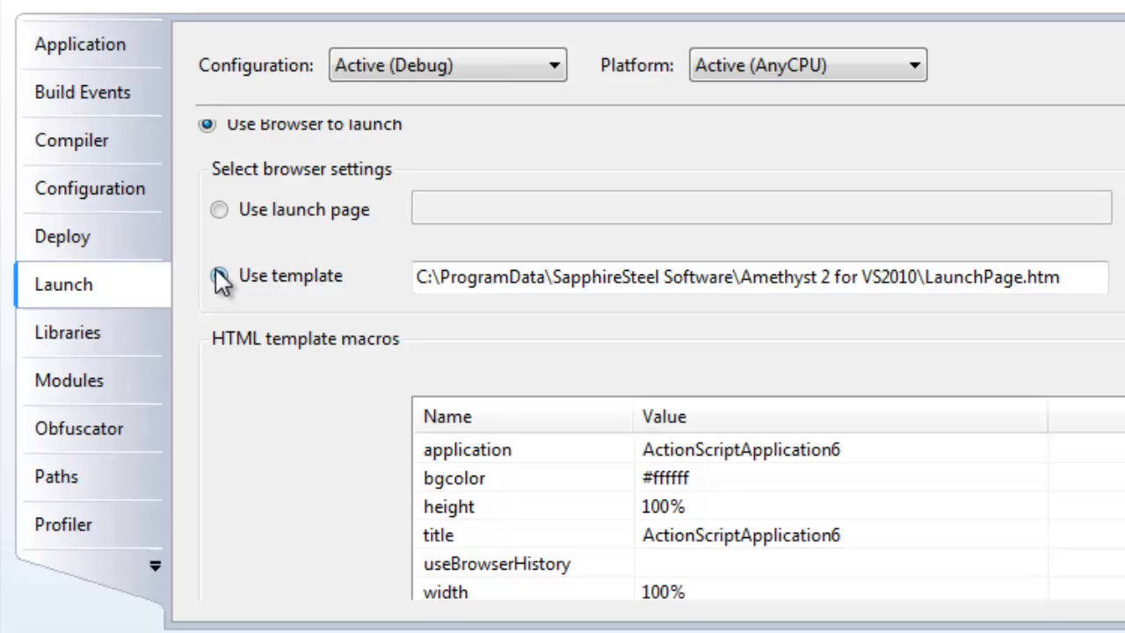
pyautogui.click(218, 275)
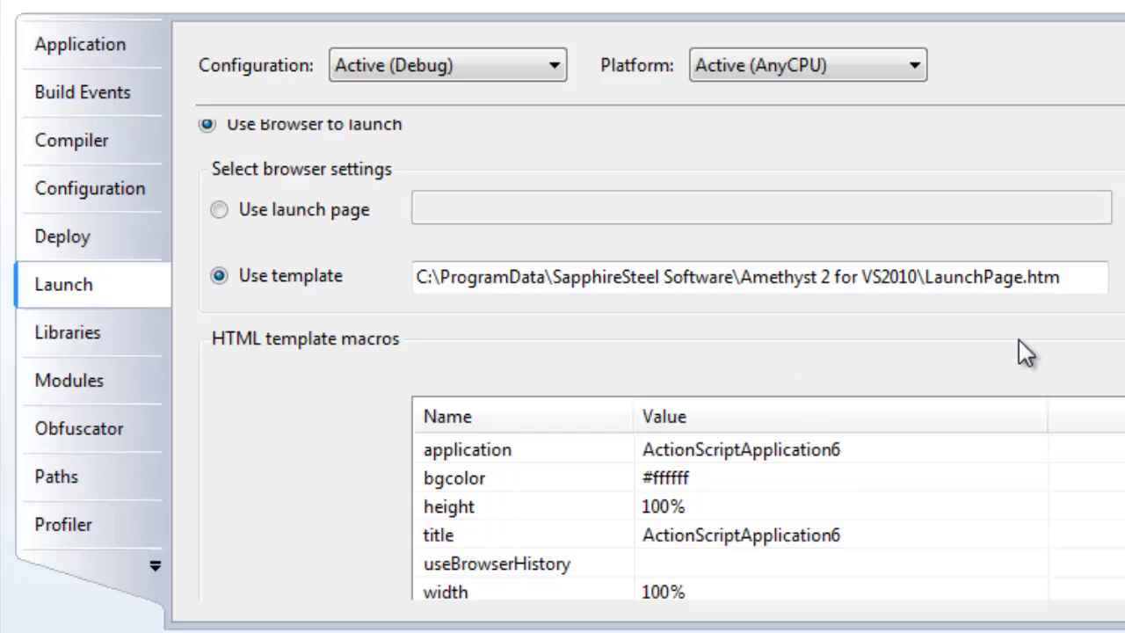
pyautogui.moveTo(1017, 337)
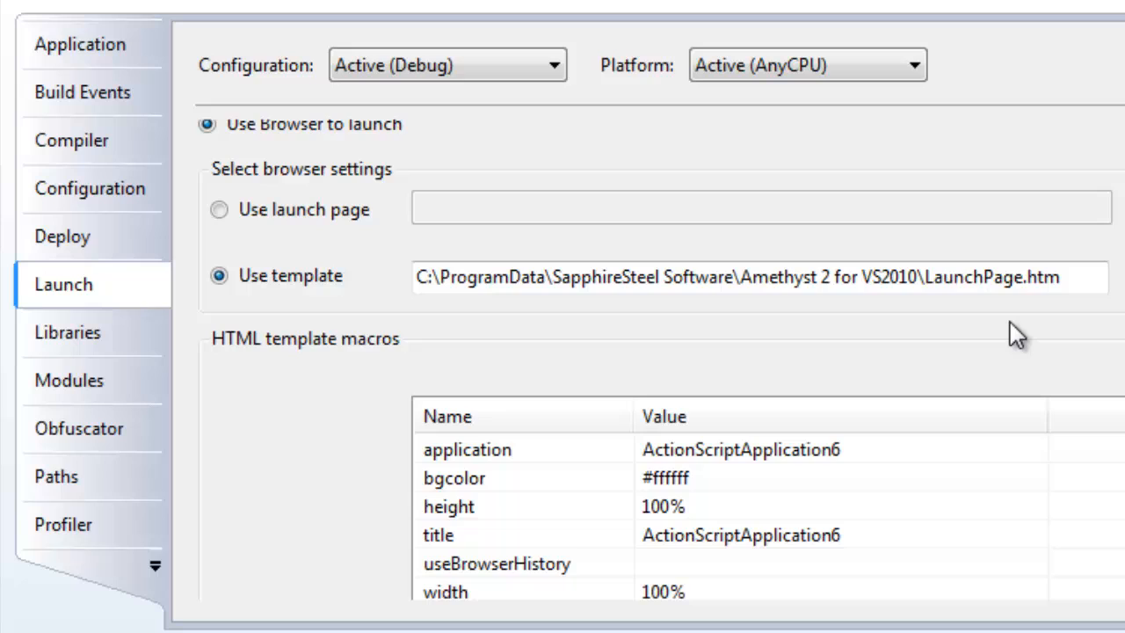
pyautogui.moveTo(1011, 331)
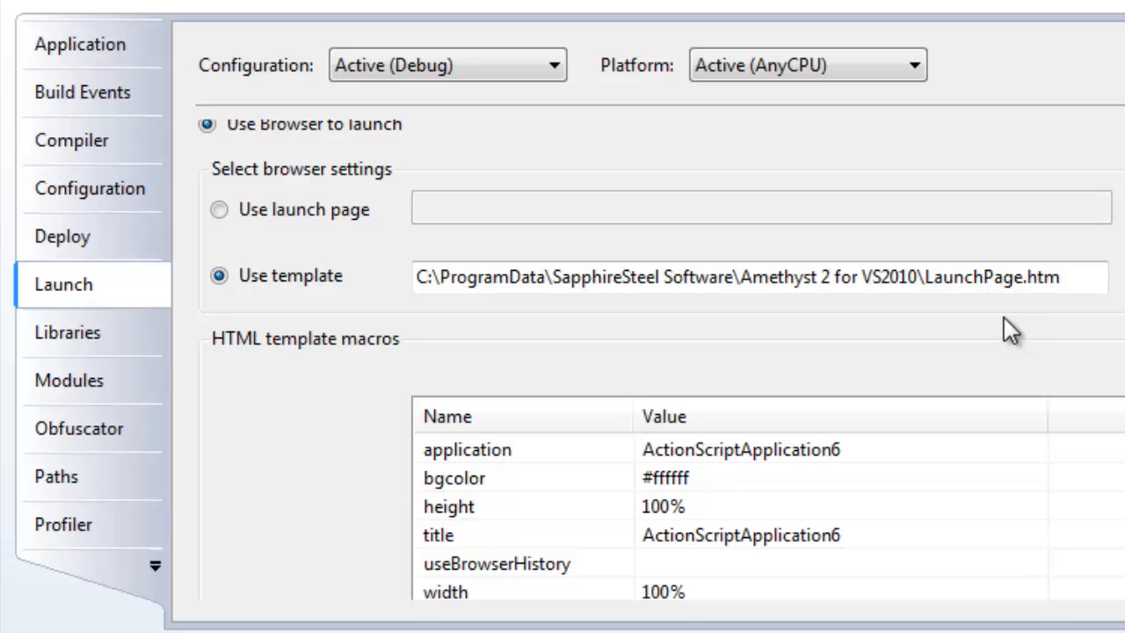
pyautogui.moveTo(999, 325)
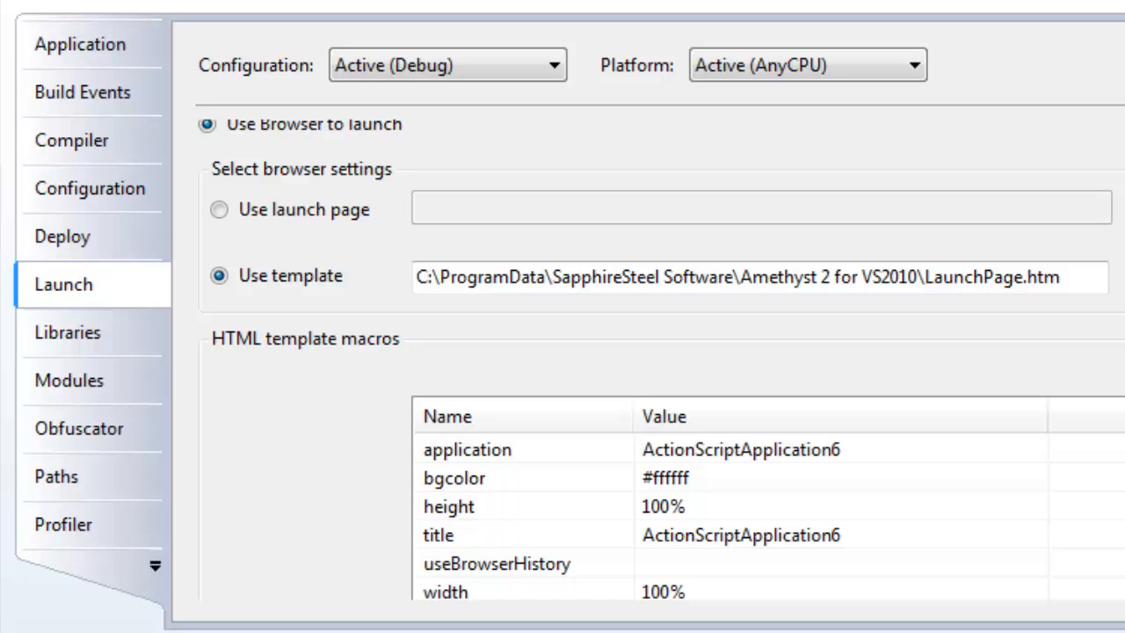
# Set the wmode template macro value to direct, replacing opaque.
pyautogui.scroll(-3)
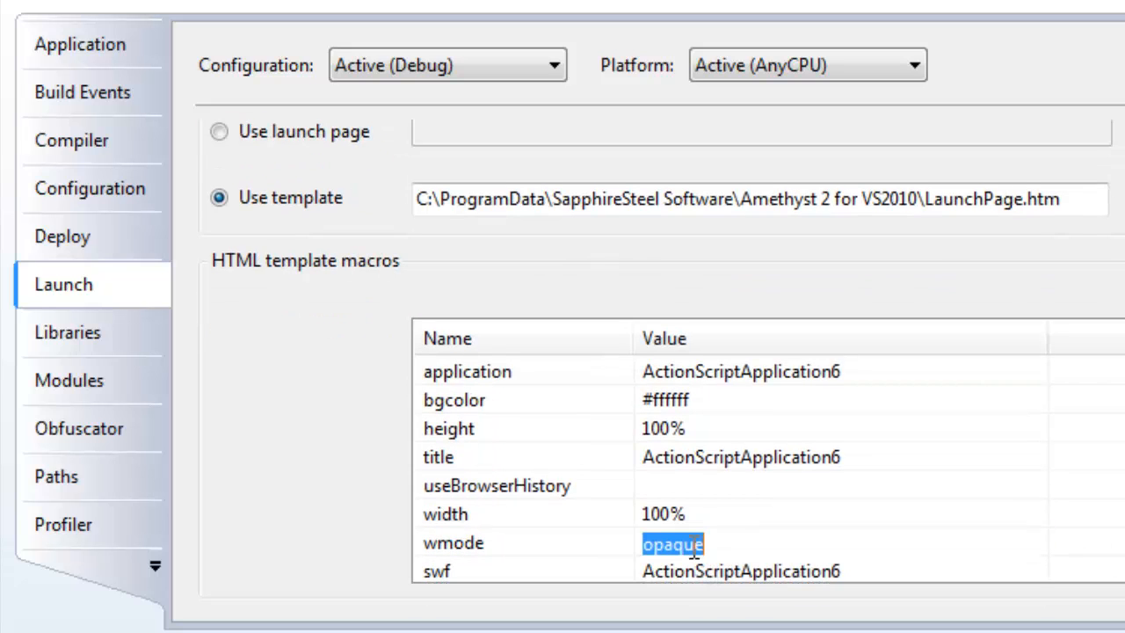
pyautogui.write('di')
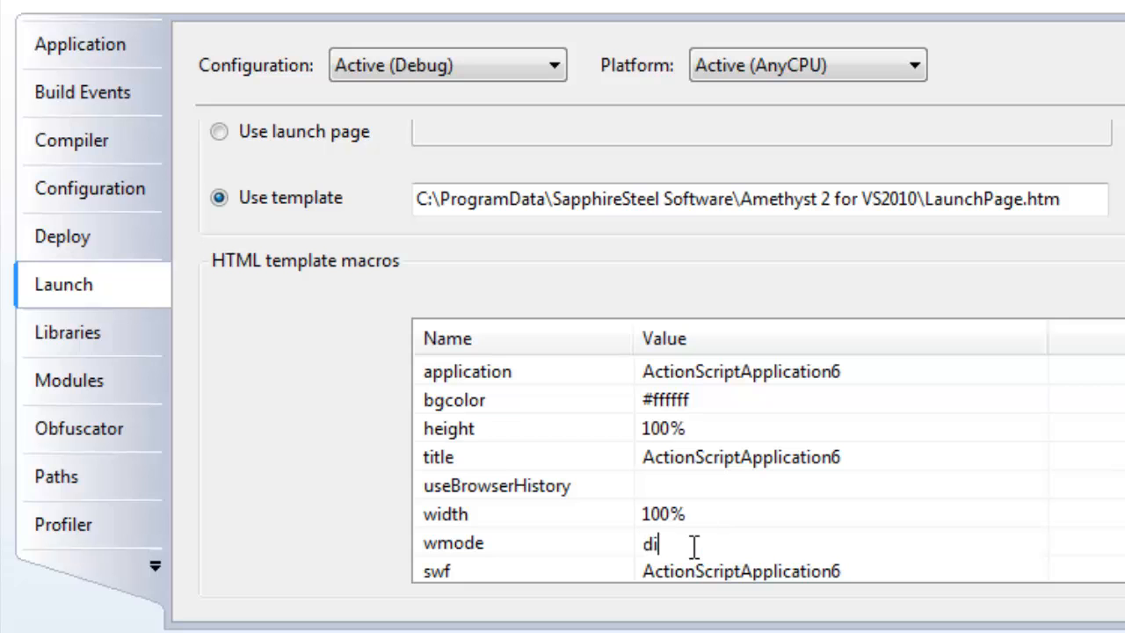
pyautogui.write('rect')
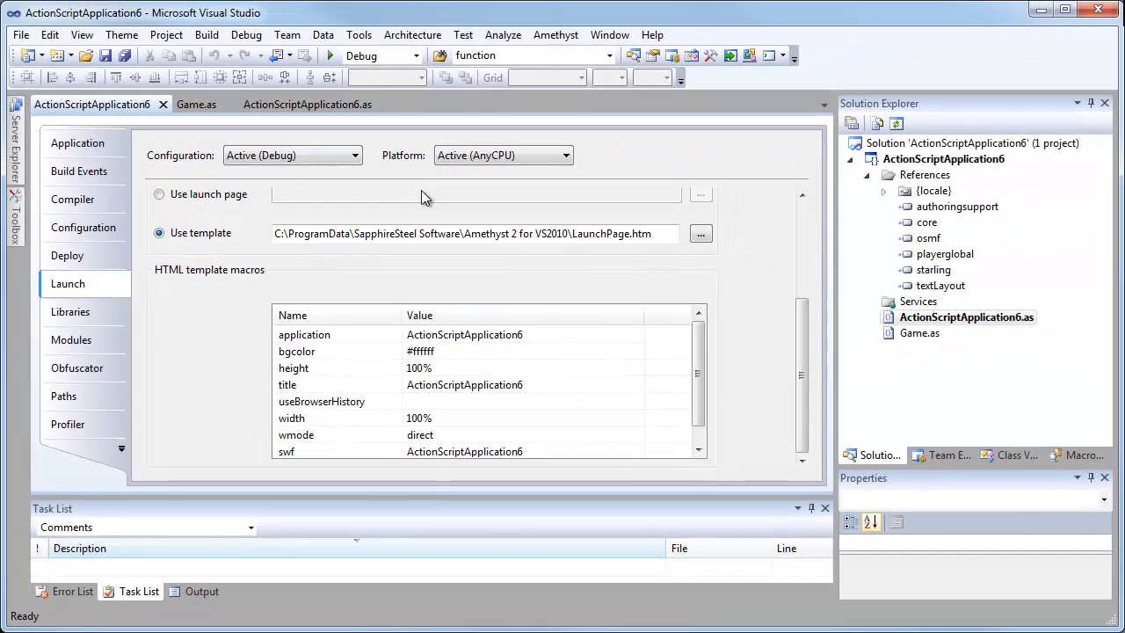
pyautogui.moveTo(330, 55)
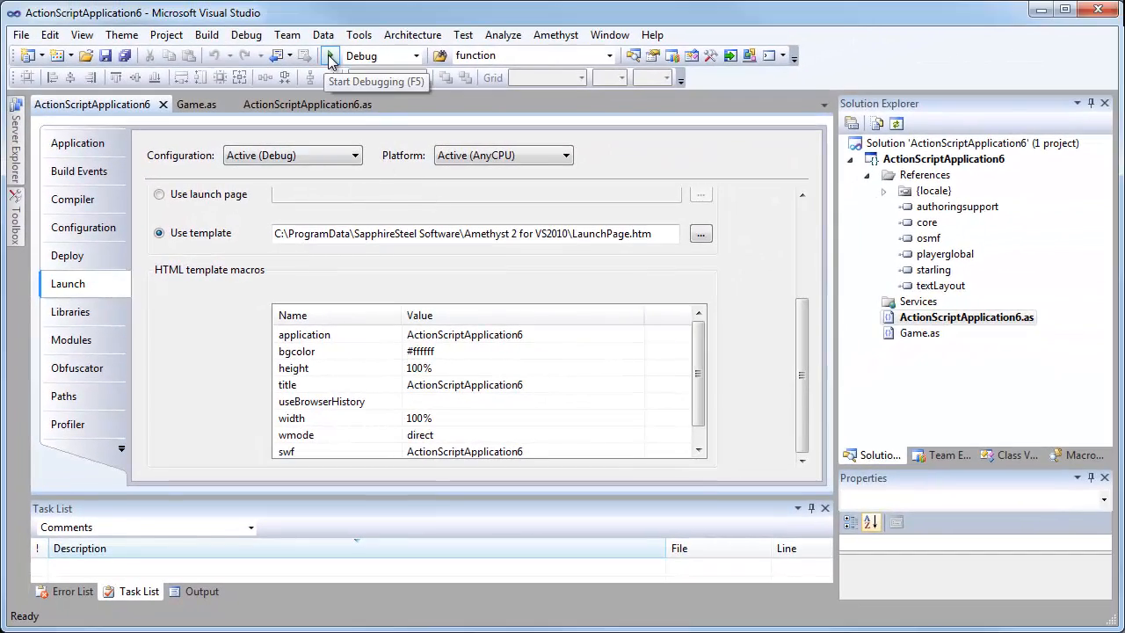
# Start debugging (F5) and let execution halt at the trace breakpoint in Game.
pyautogui.click(331, 54)
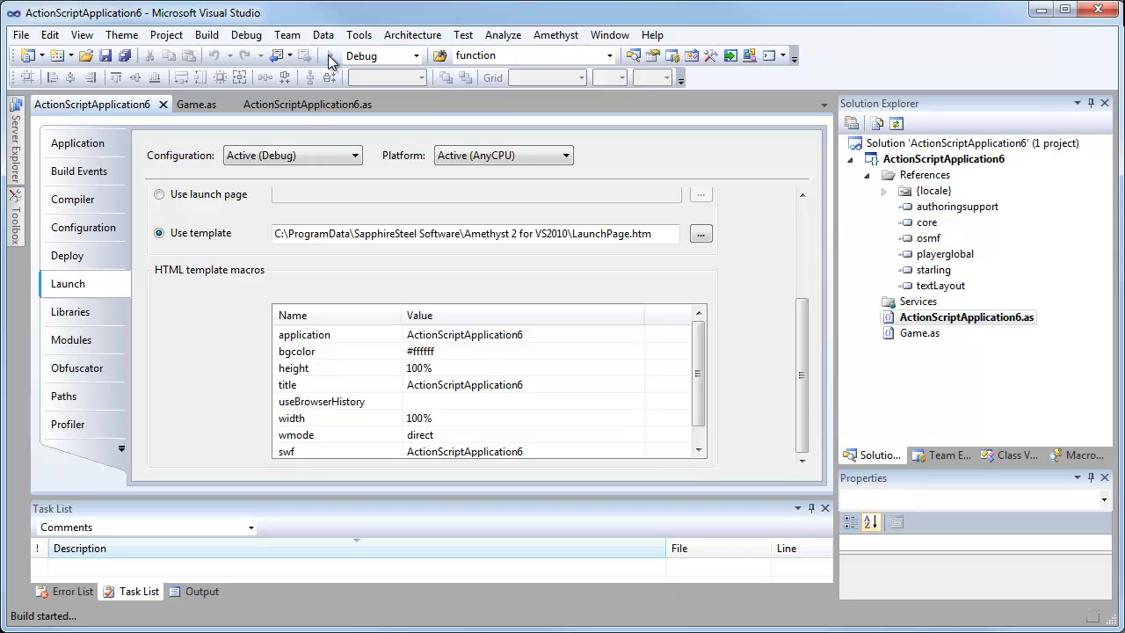
pyautogui.click(329, 54)
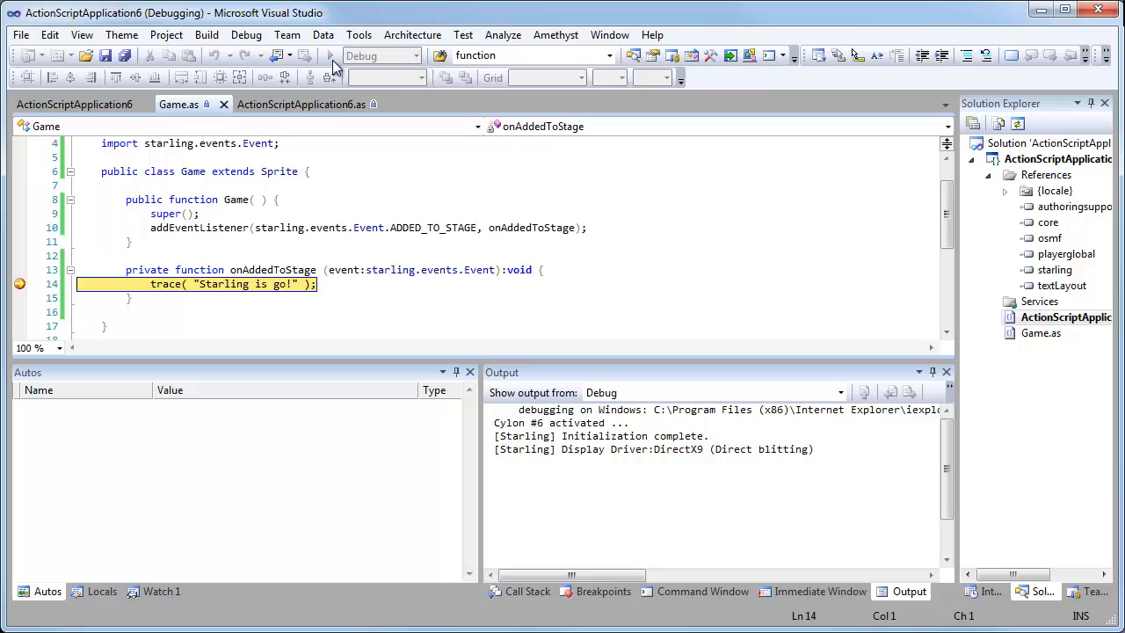
pyautogui.click(331, 55)
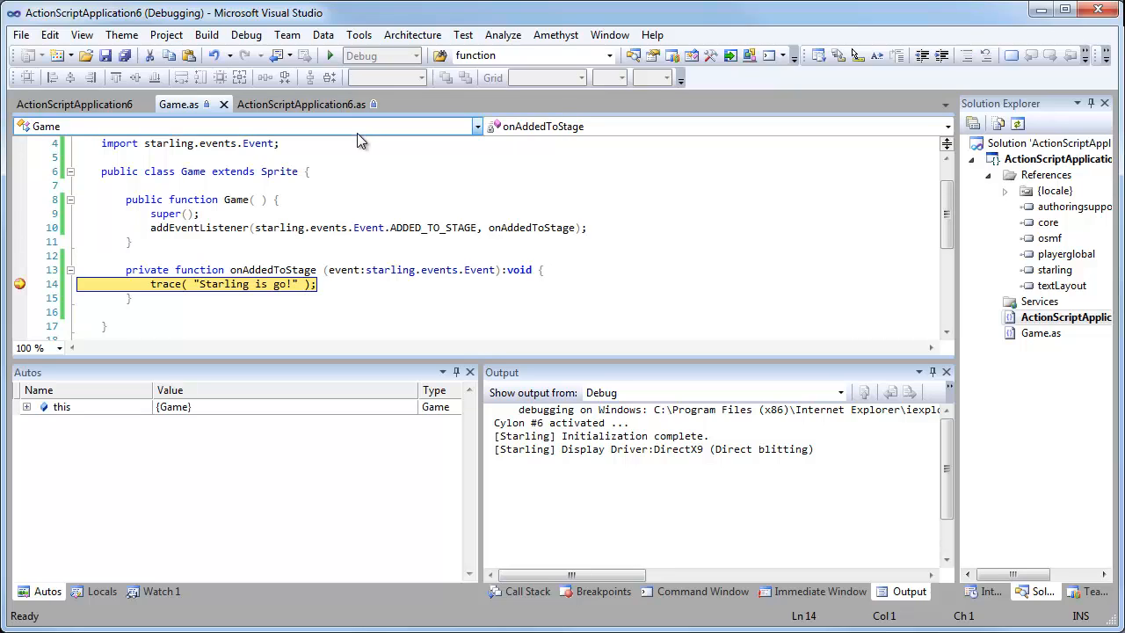
pyautogui.moveTo(331, 54)
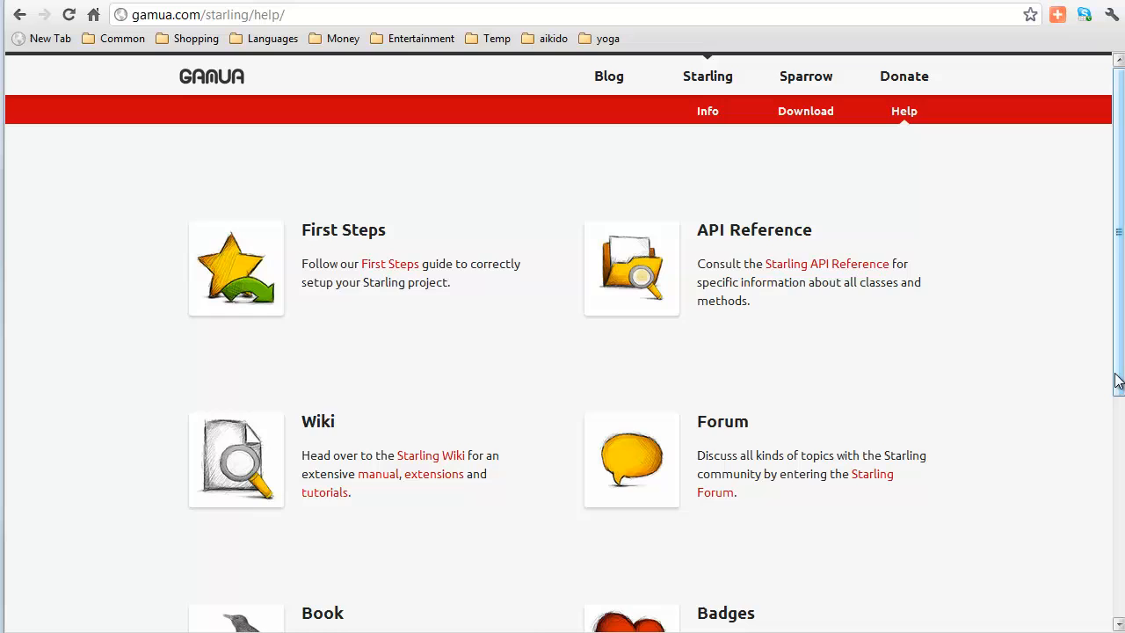
# Browse the gamua.com Starling help page with its First Steps, Wiki, Forum and Book resources.
pyautogui.scroll(-3)
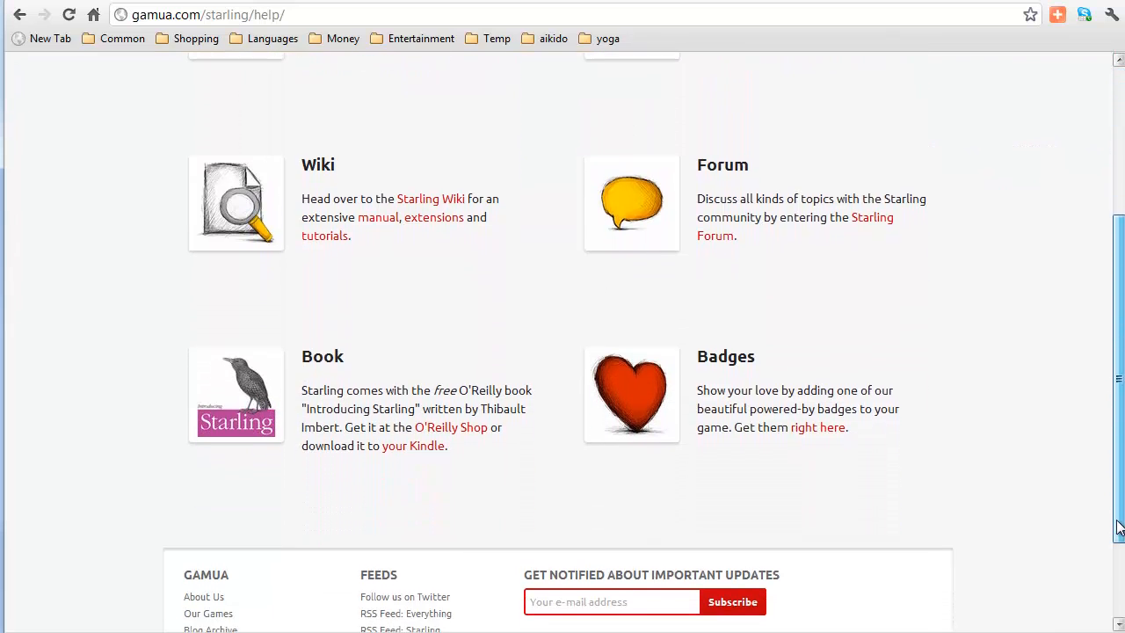
pyautogui.scroll(3)
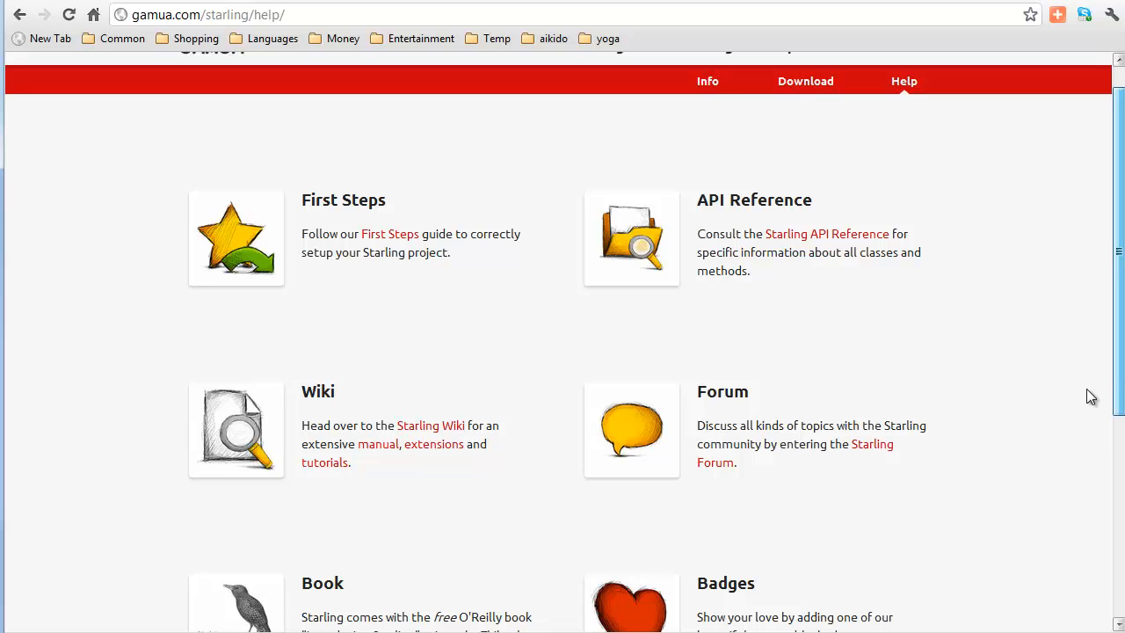
pyautogui.scroll(3)
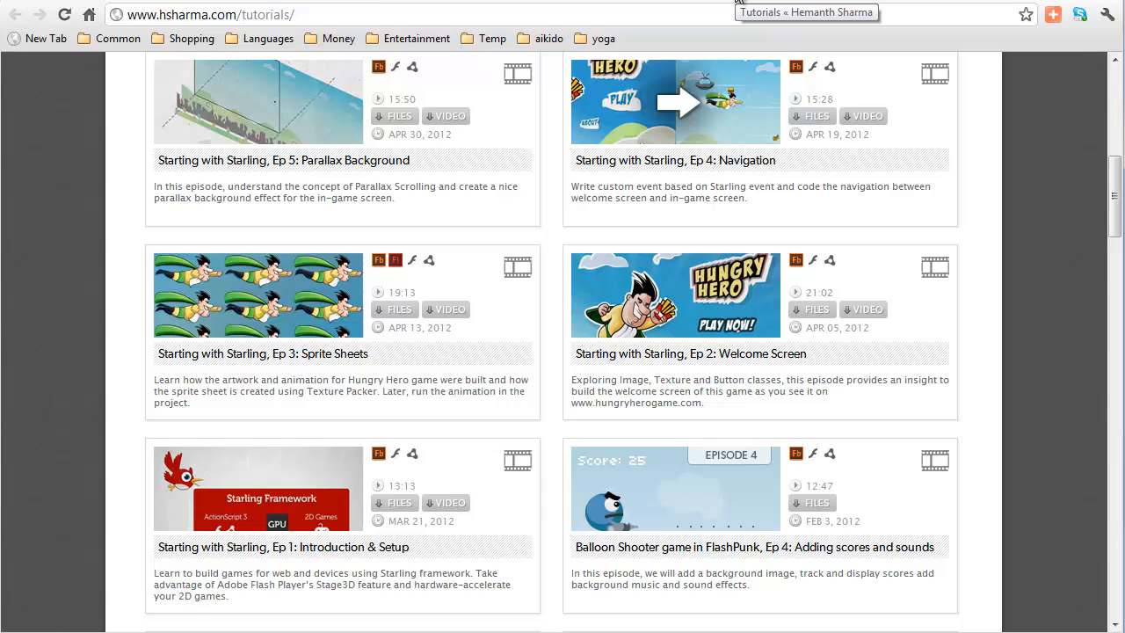
pyautogui.moveTo(752, 160)
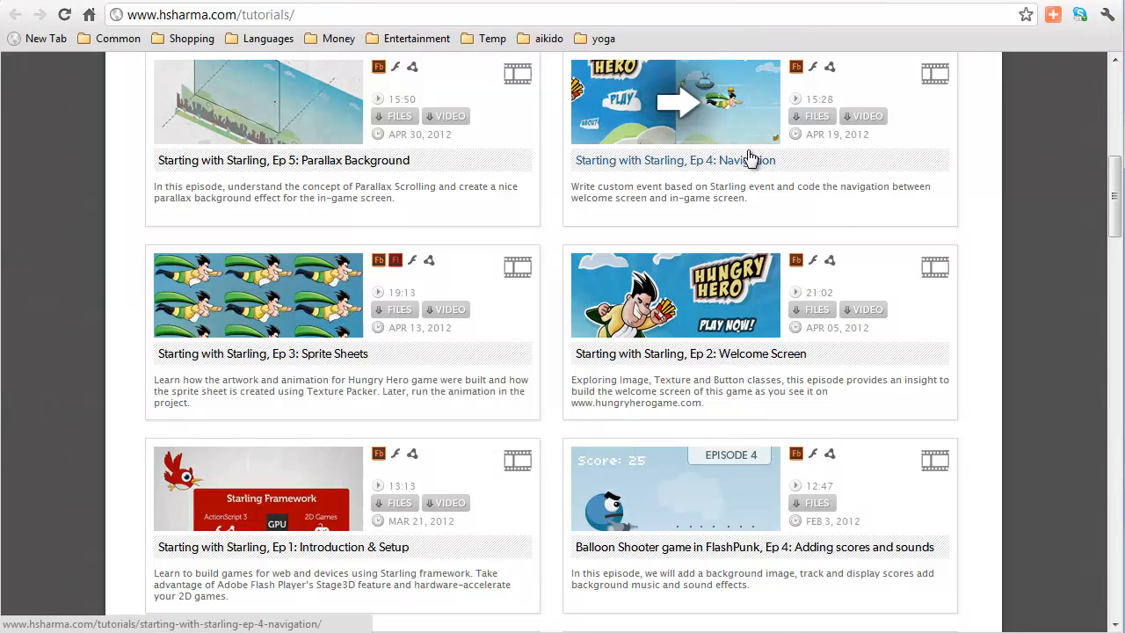
# Scroll the hsharma.com tutorials list down to the Starting with Starling and Balloon Shooter episodes.
pyautogui.scroll(-3)
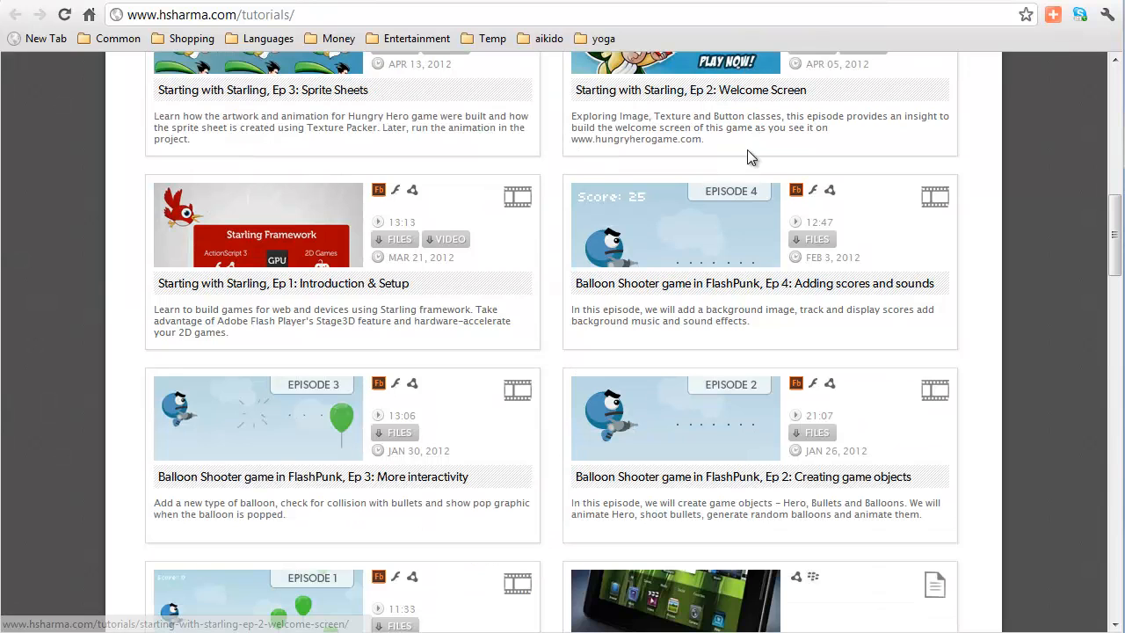